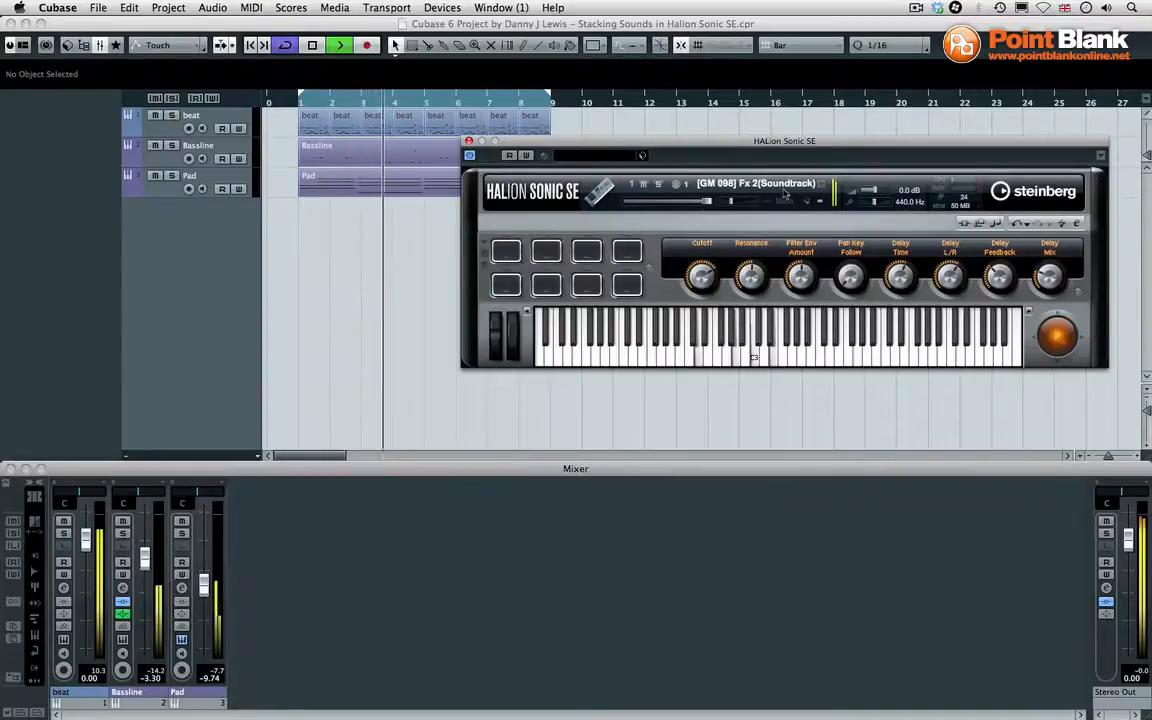
Bring up the HALion Sonic SE preset browser from the loaded soundtrack pad's program name
left_click(312, 44)
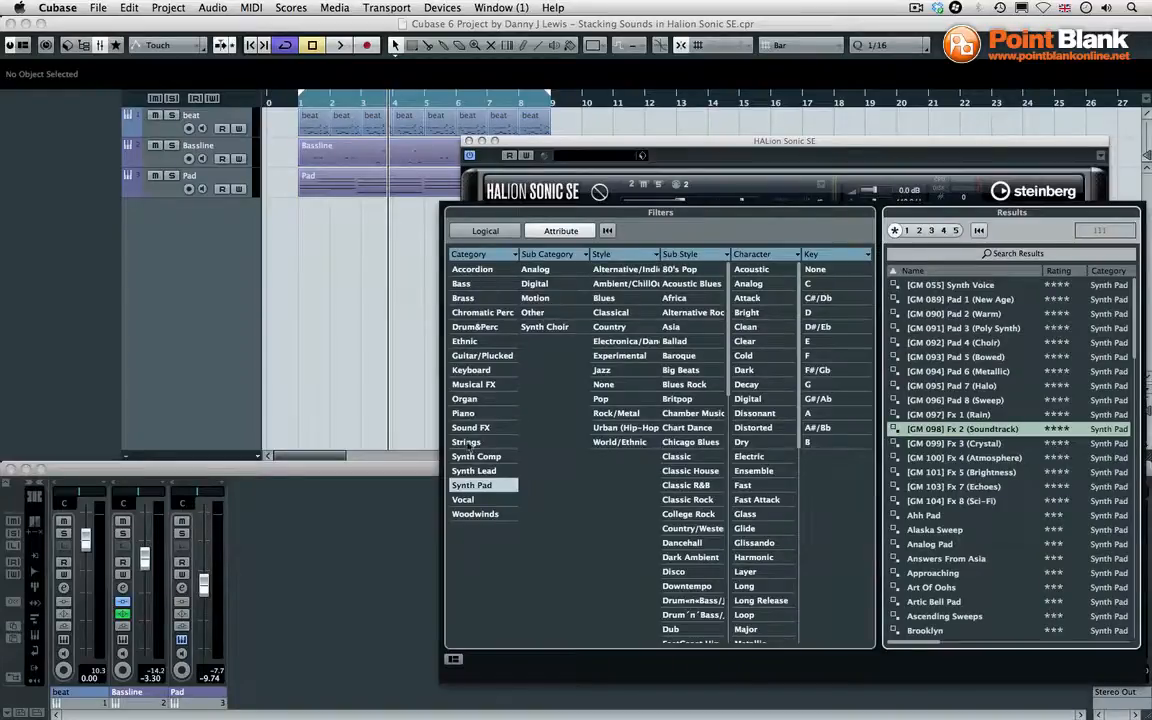
Load Ensemble Strings from the Strings category into slot 2 beneath the pad
left_click(466, 442)
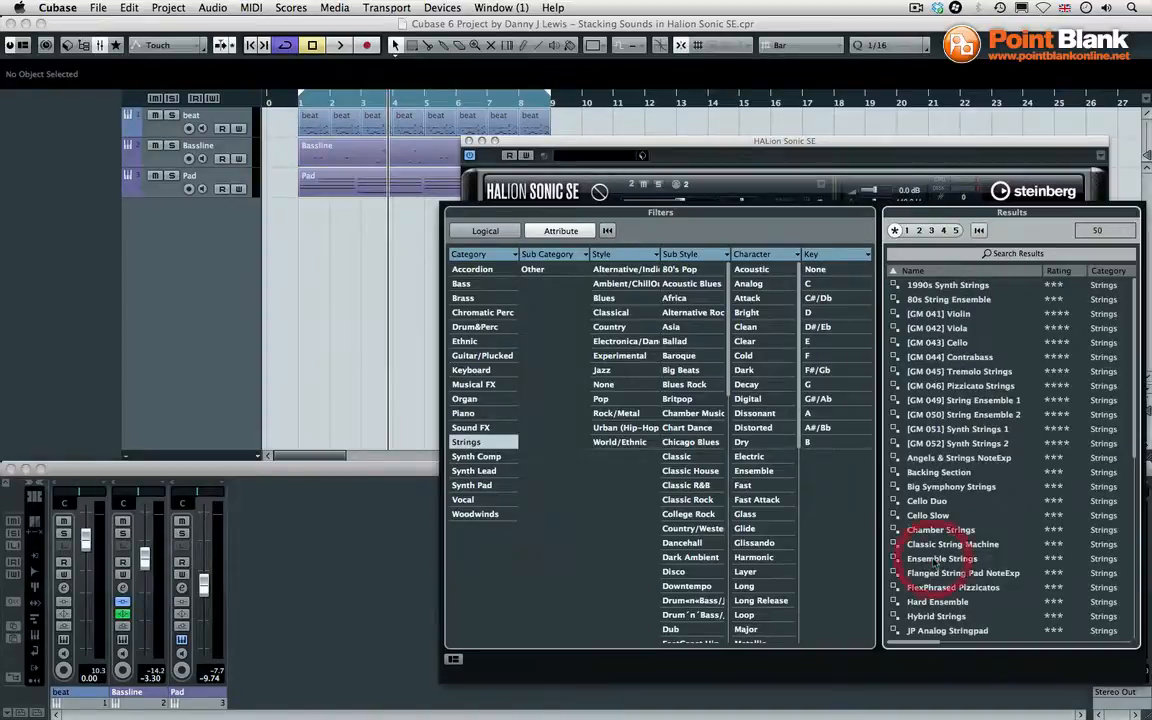
double_click(940, 558)
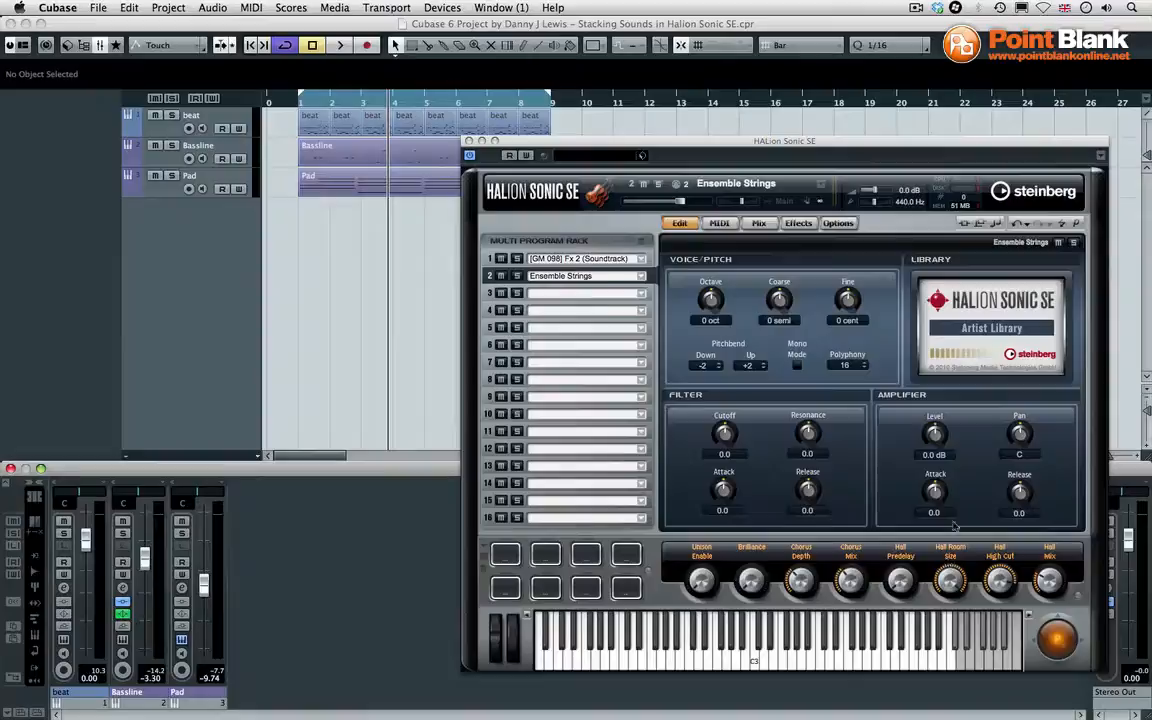
left_click(720, 224)
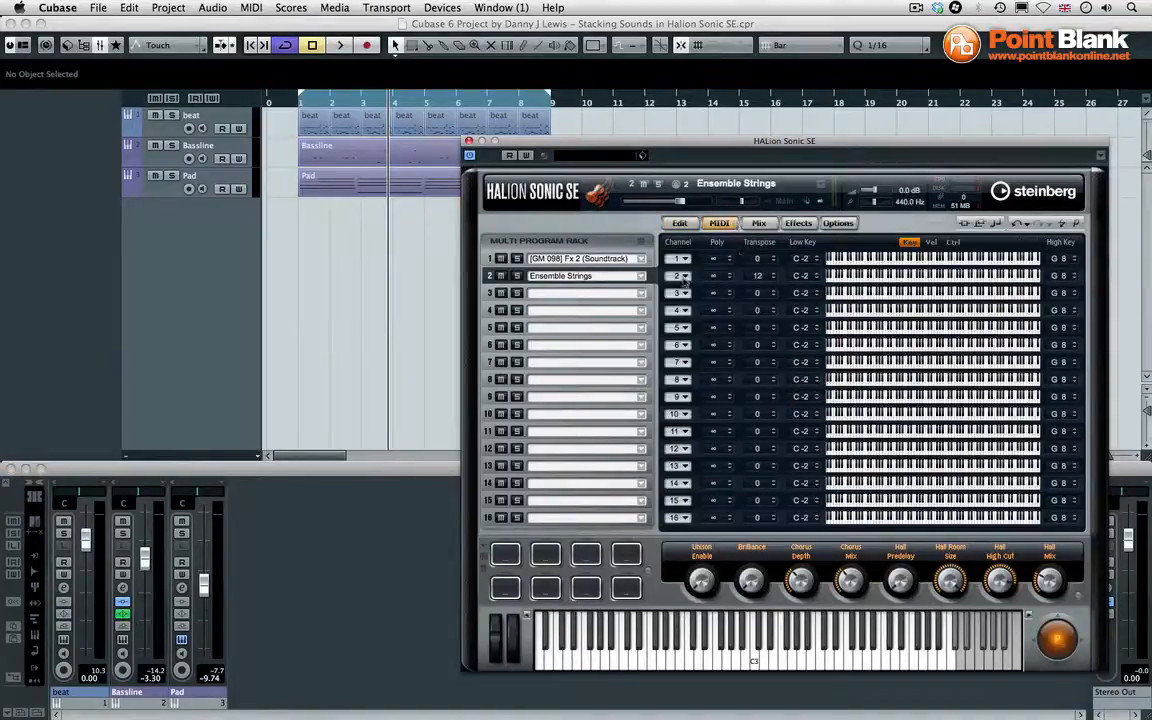
Assign the Ensemble Strings layer in slot 2 to MIDI channel 1, matching the pad
left_click(684, 258)
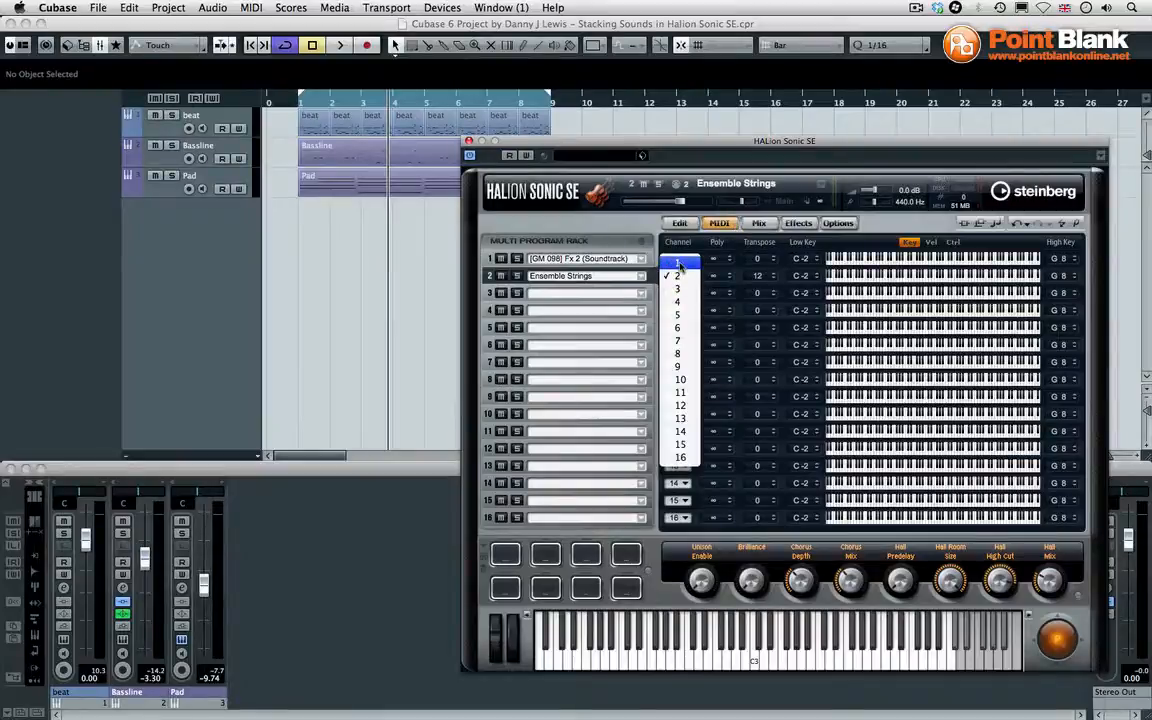
left_click(678, 264)
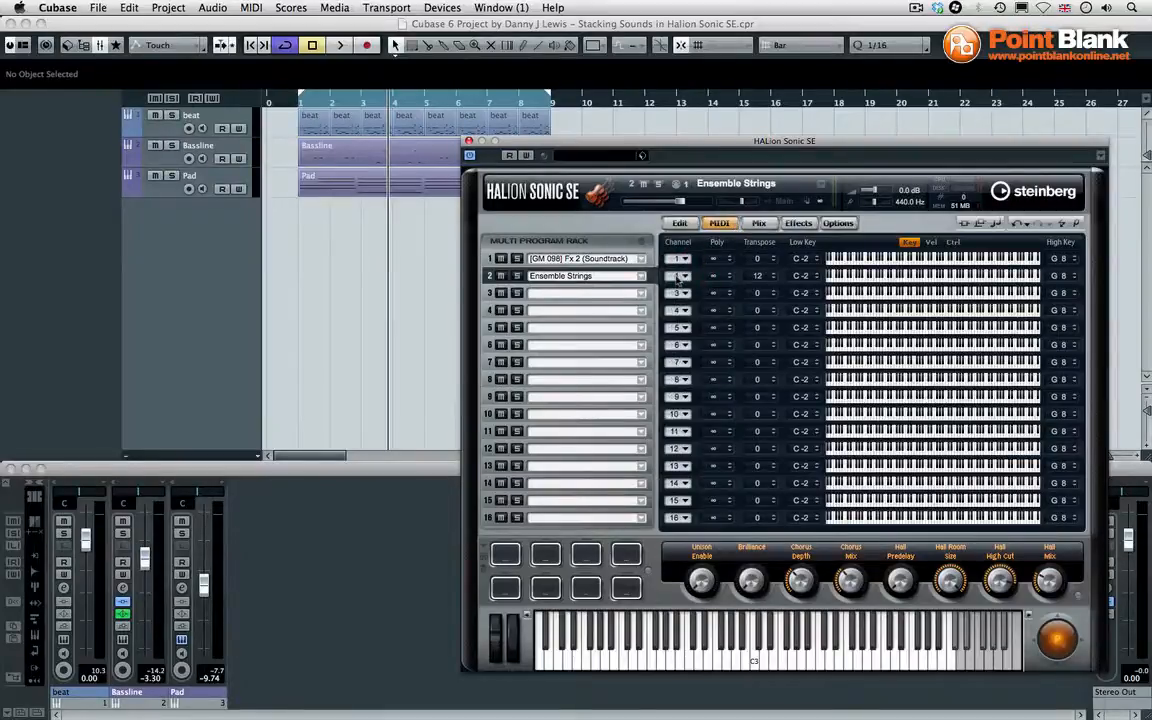
mouse_move(680, 276)
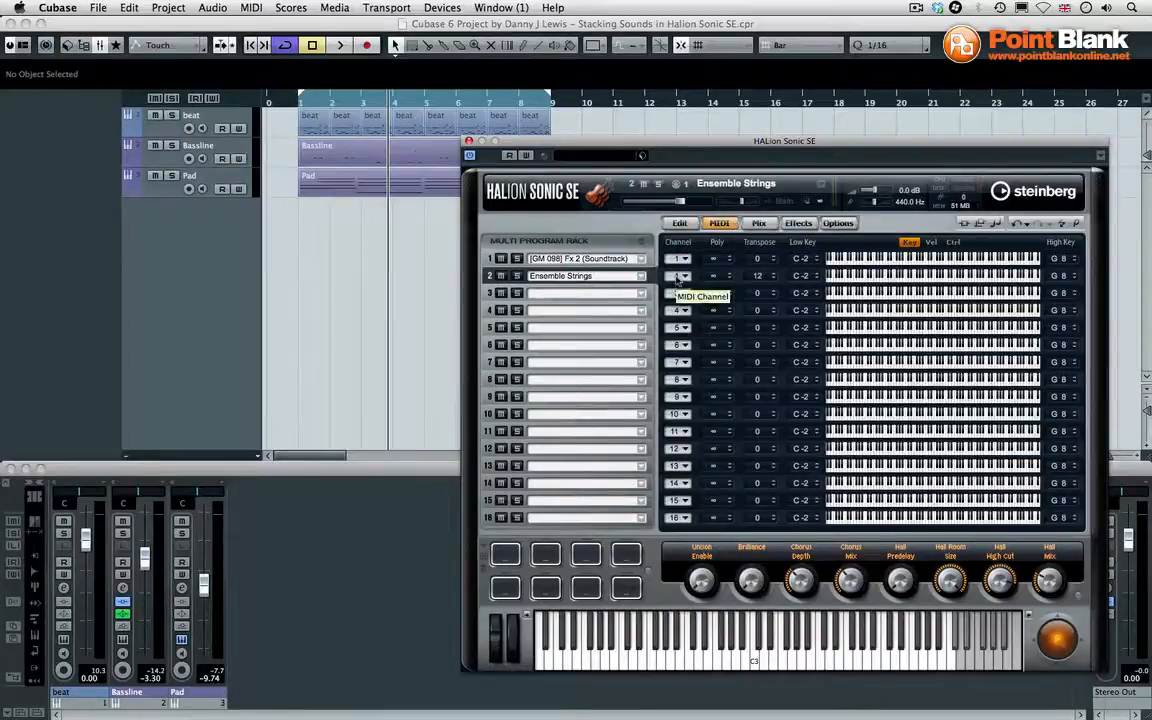
mouse_move(760, 278)
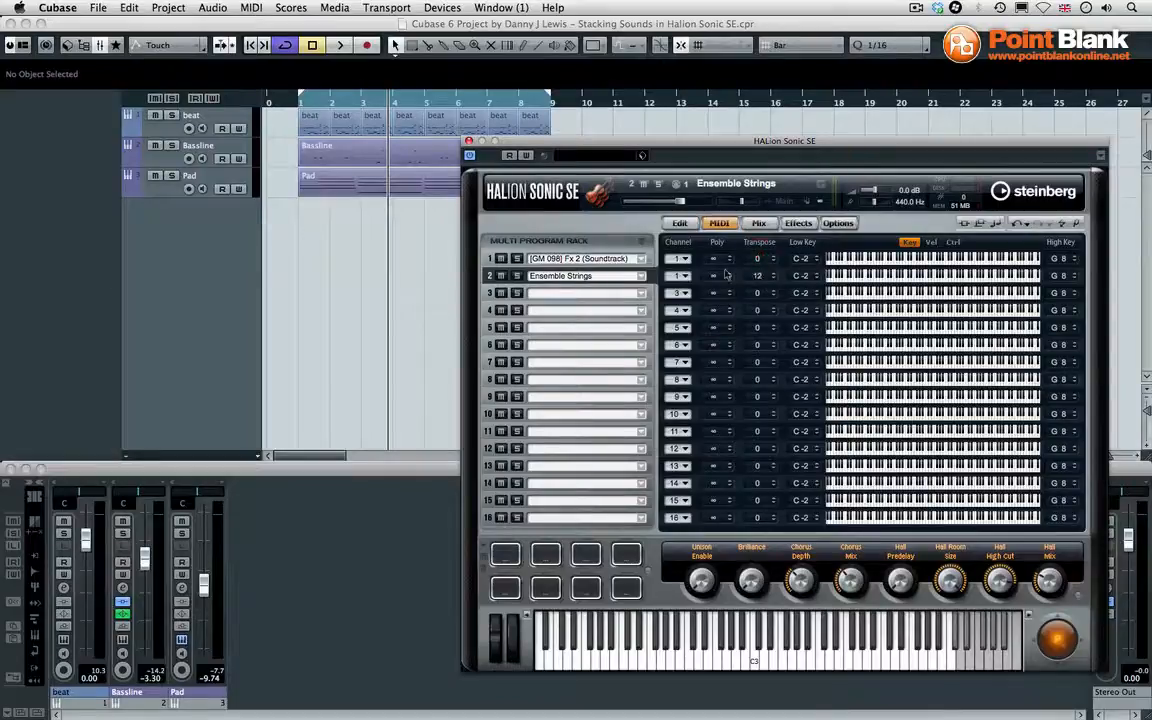
mouse_move(622, 284)
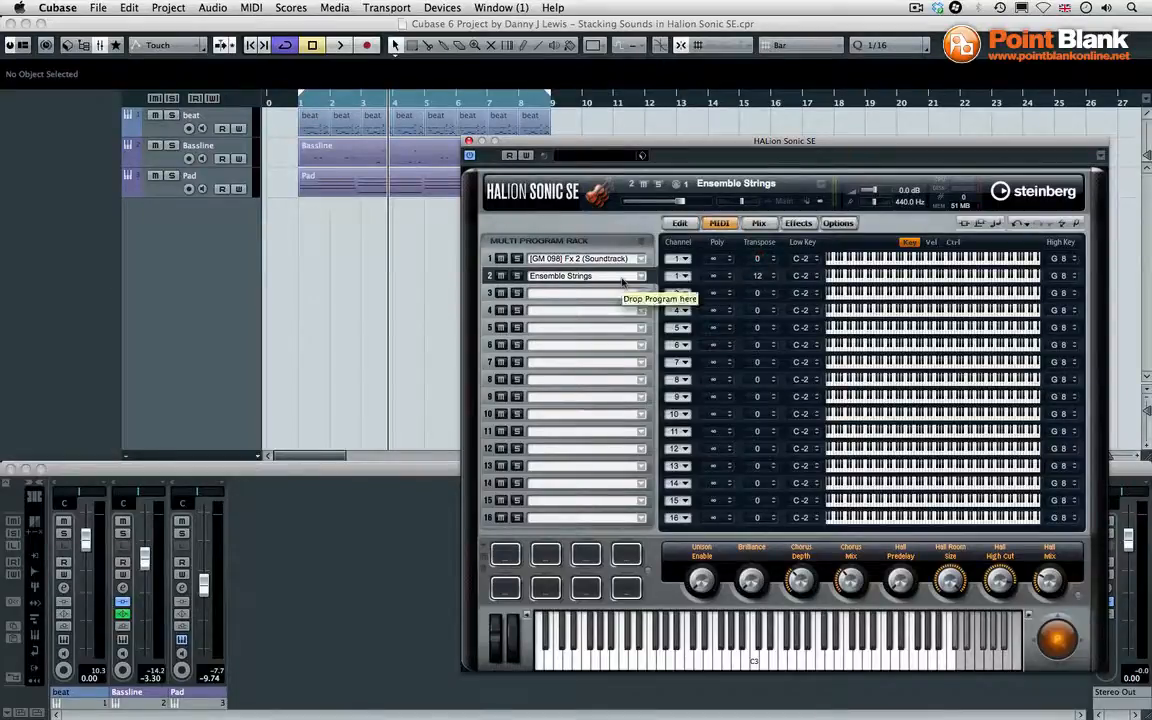
left_click(340, 44)
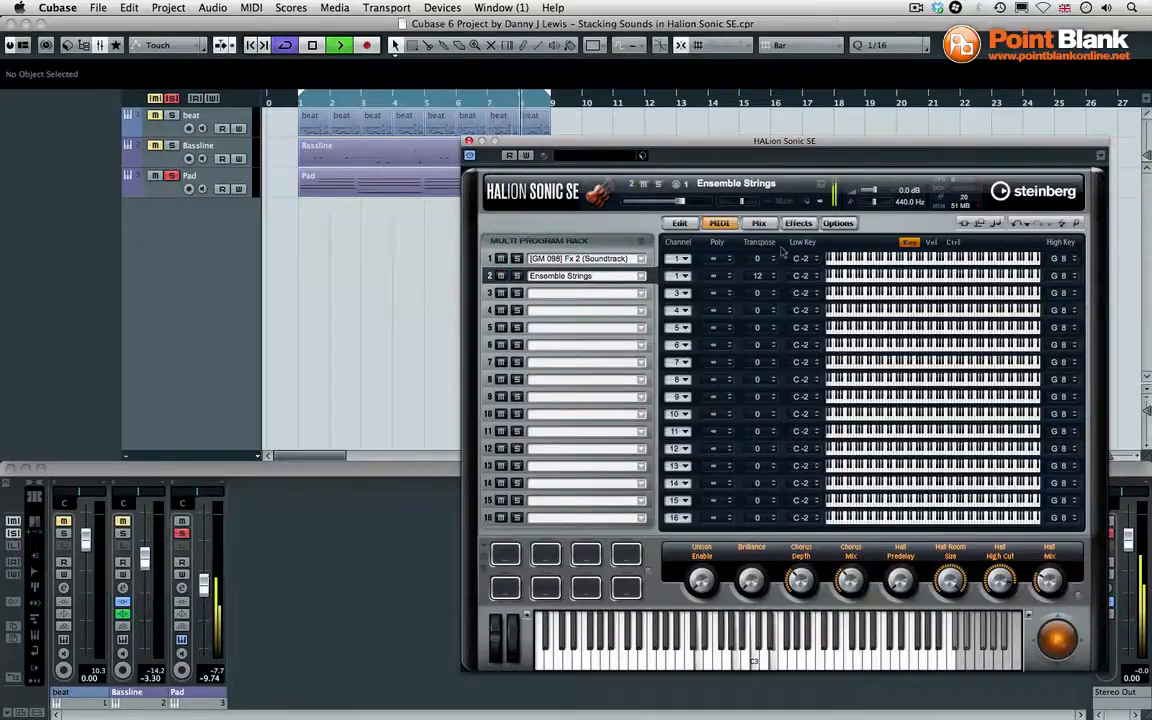
Lower the pad and strings layer faders on the Mix page to balance the two layers
left_click(760, 224)
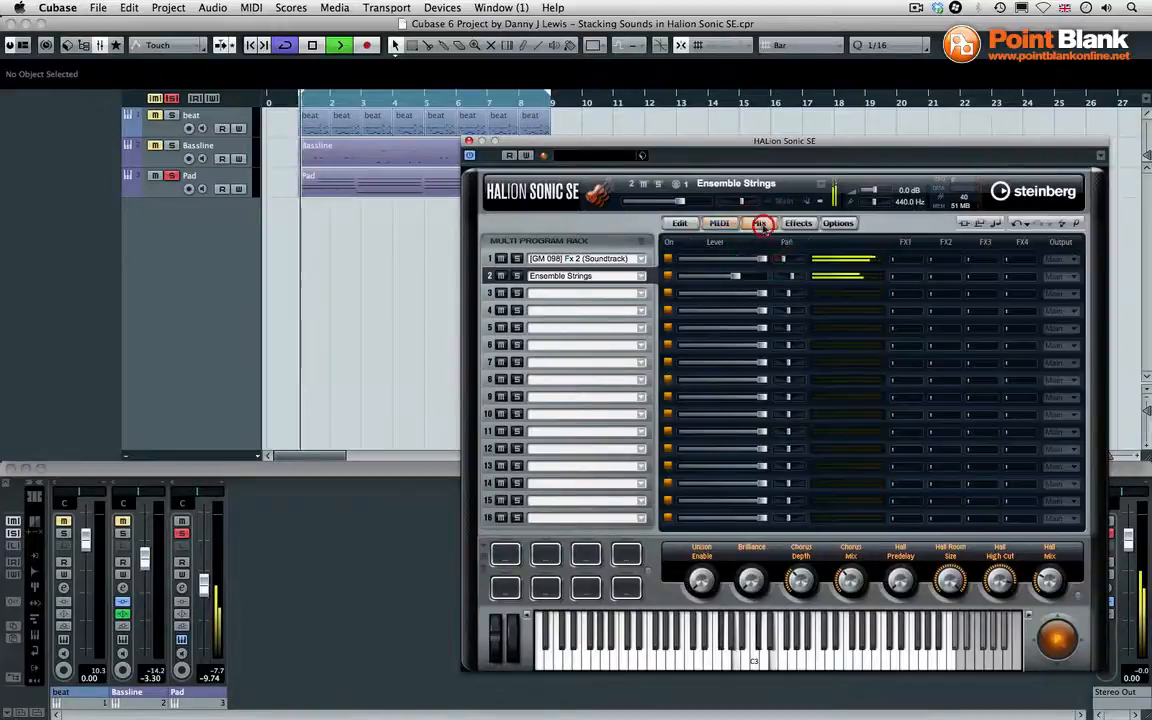
left_click_drag(750, 276, 700, 278)
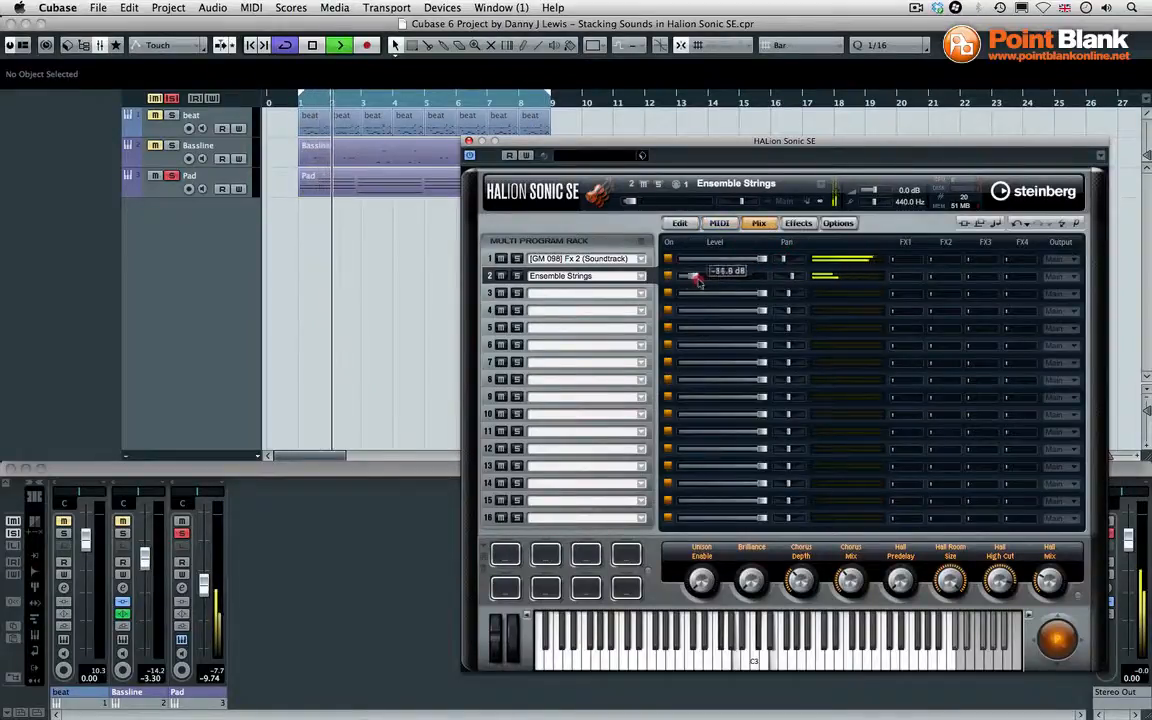
left_click_drag(696, 278, 738, 278)
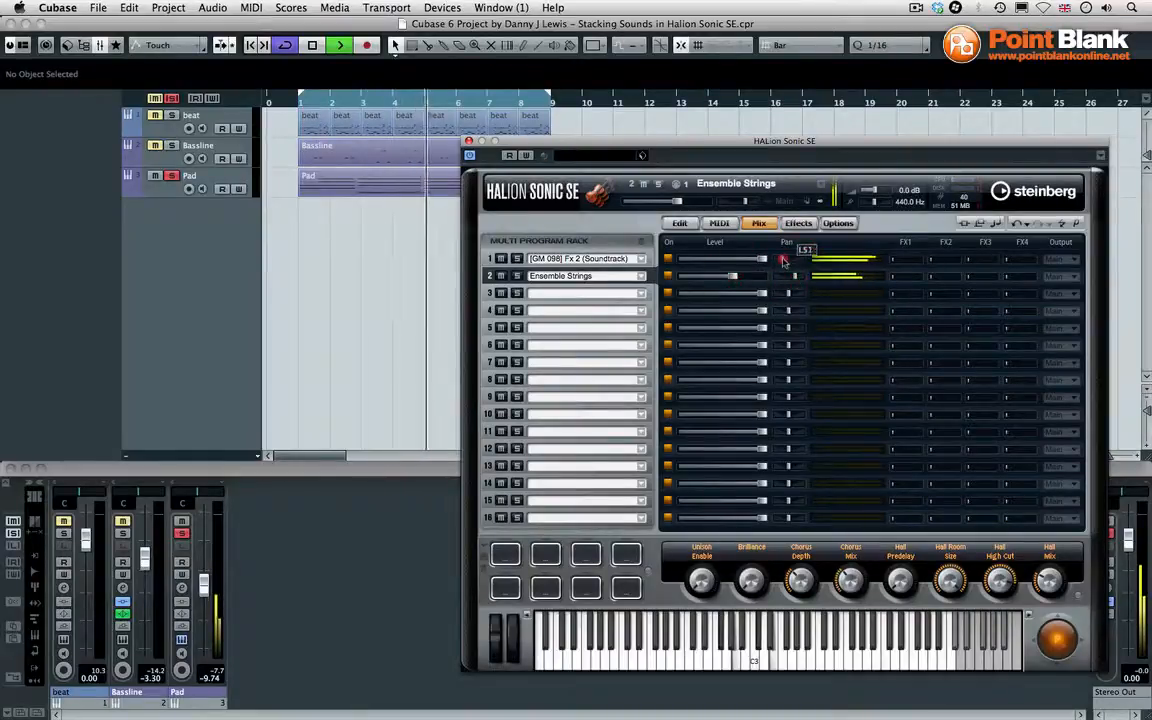
left_click_drag(784, 258, 796, 278)
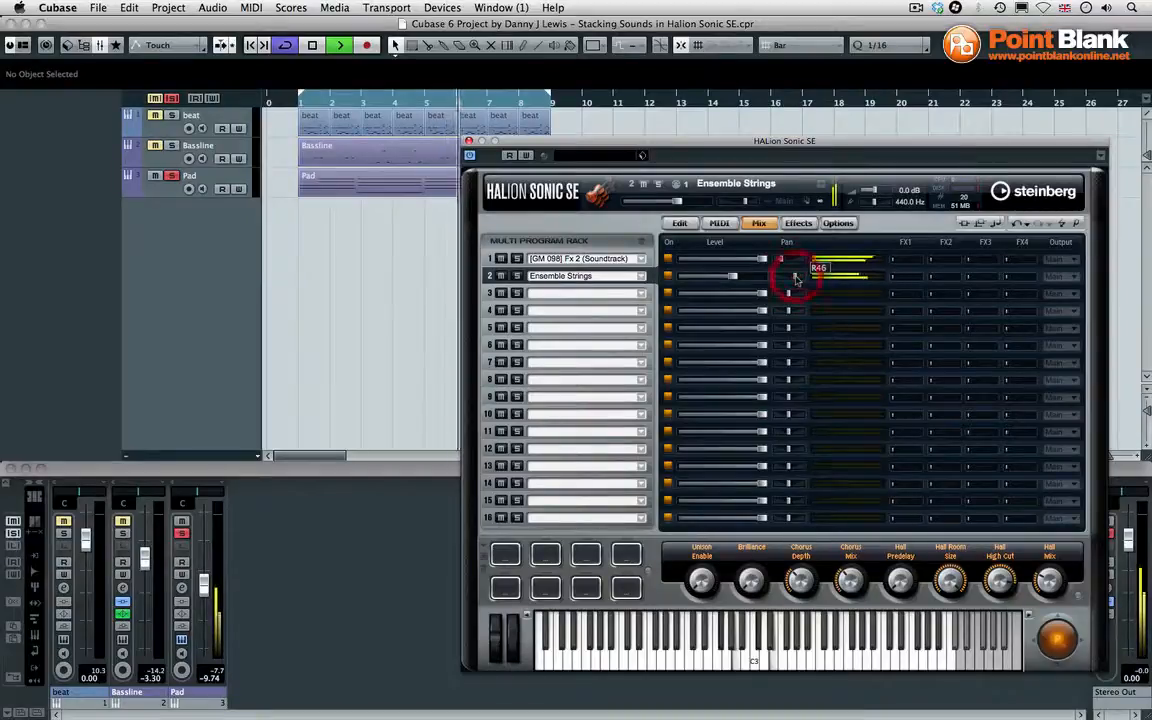
left_click_drag(796, 278, 784, 262)
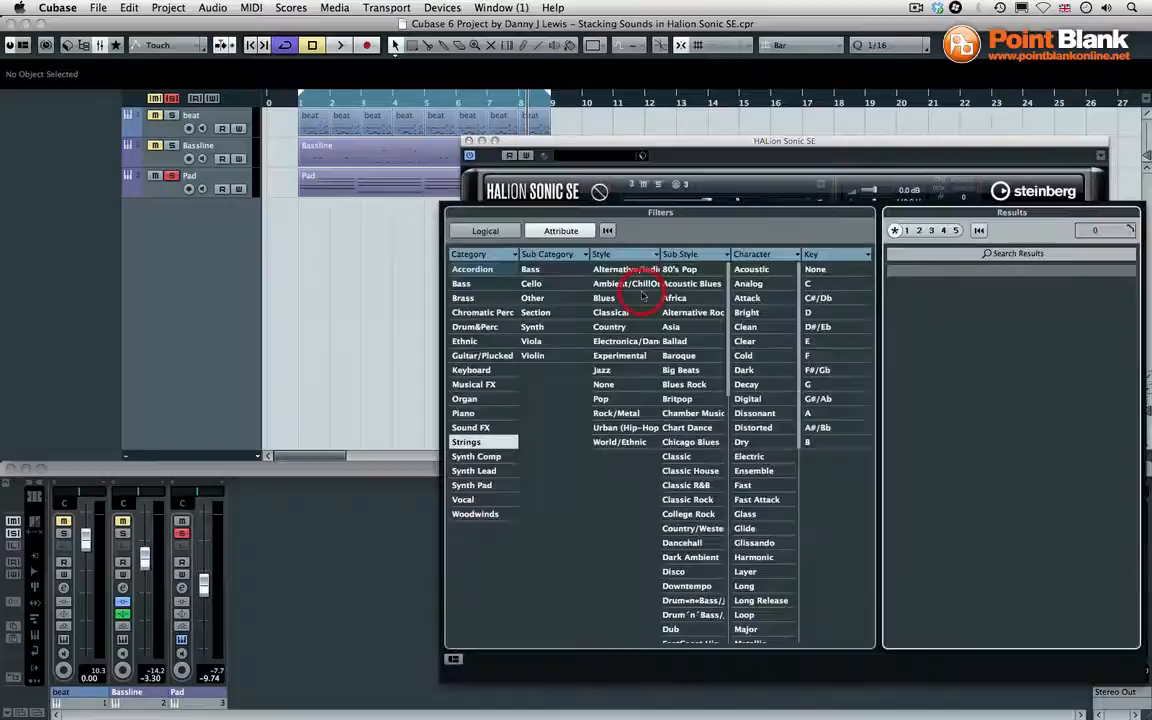
Filter the browser to Sound FX and load the swoosh preset into slot 3
left_click(466, 442)
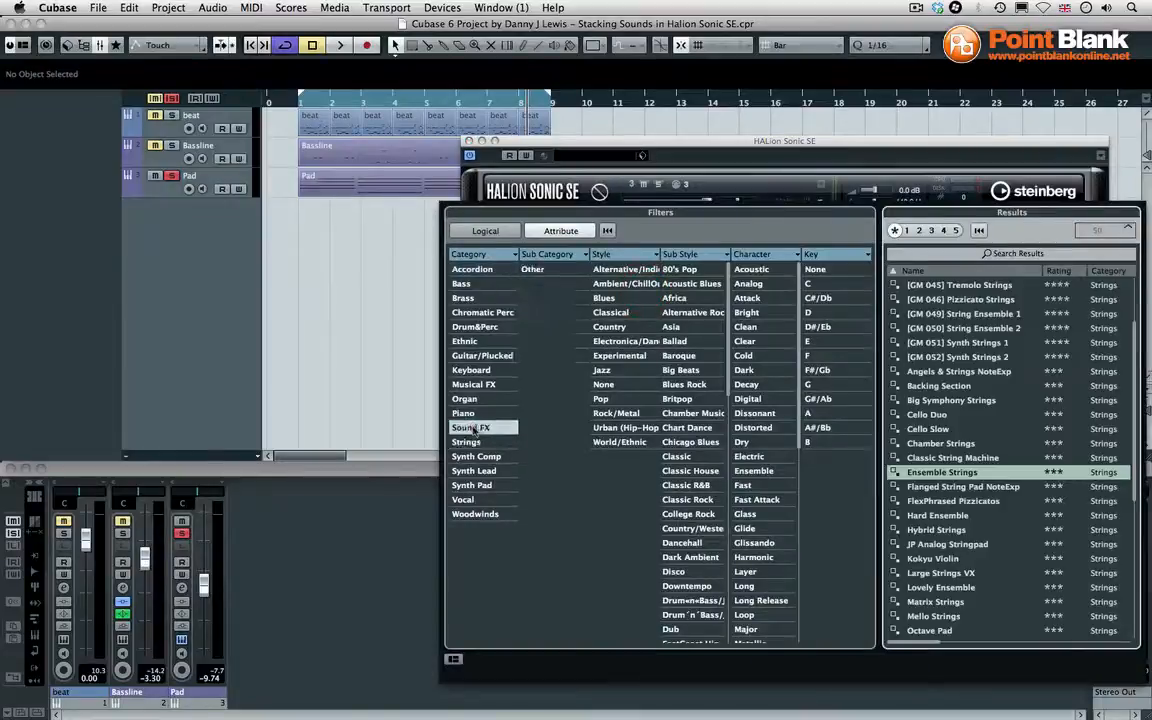
left_click(472, 428)
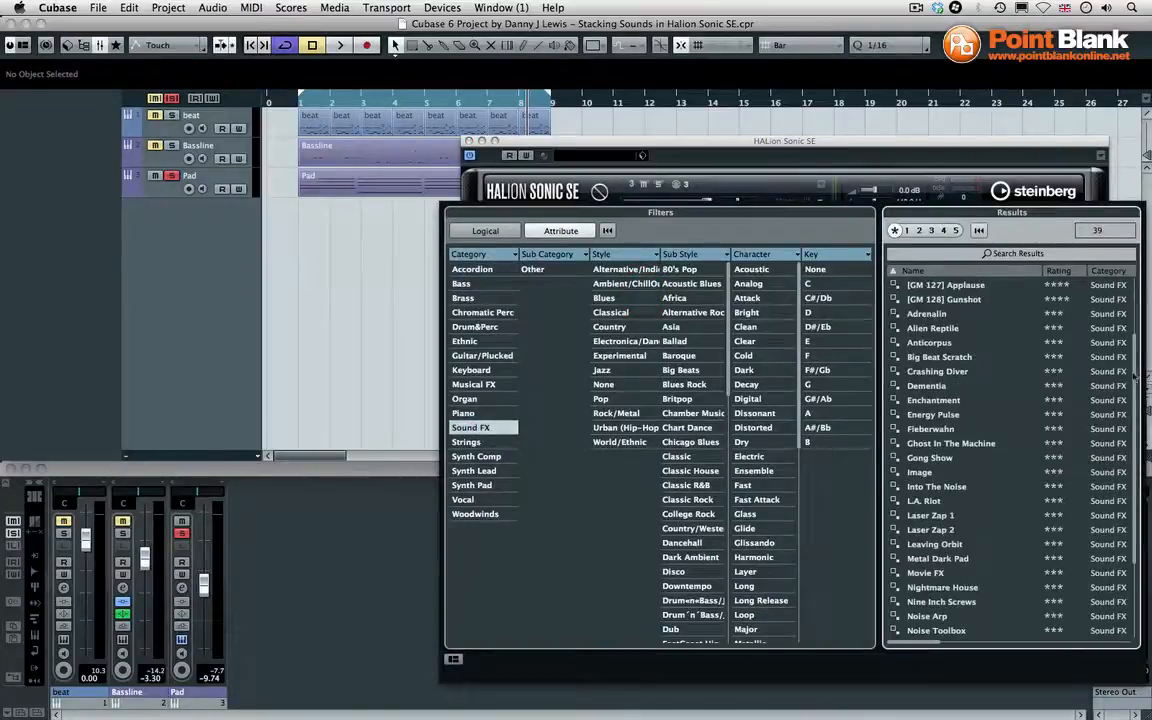
scroll("down", 3)
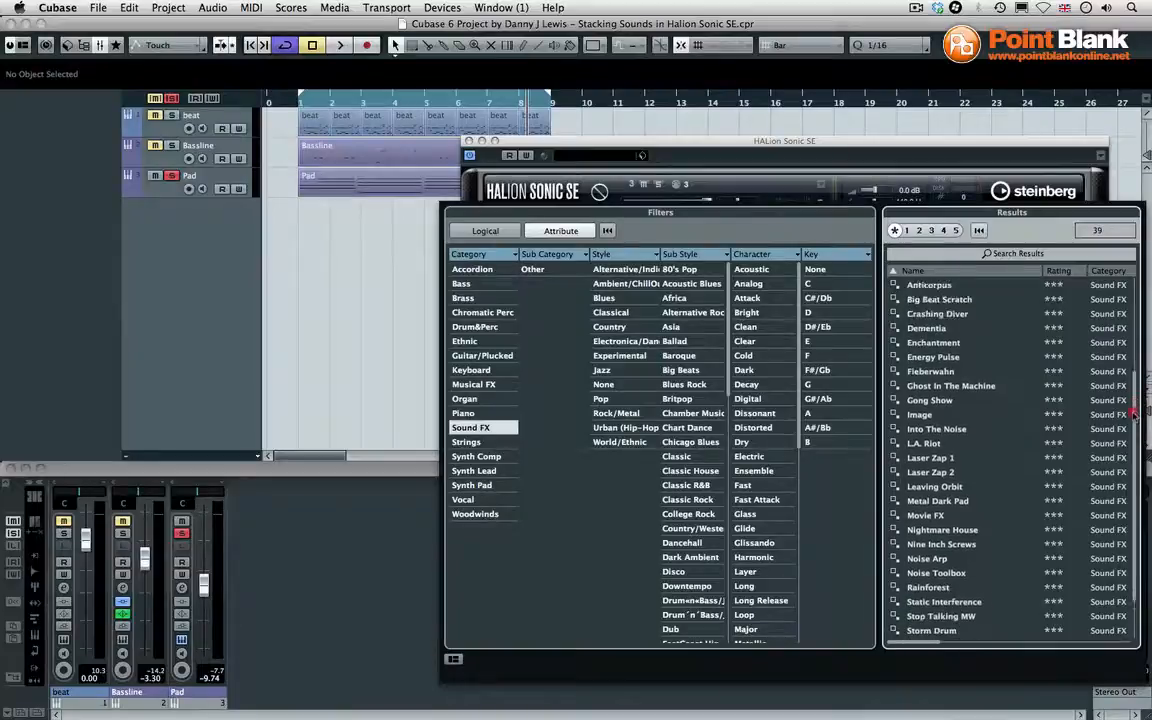
scroll("down", 3)
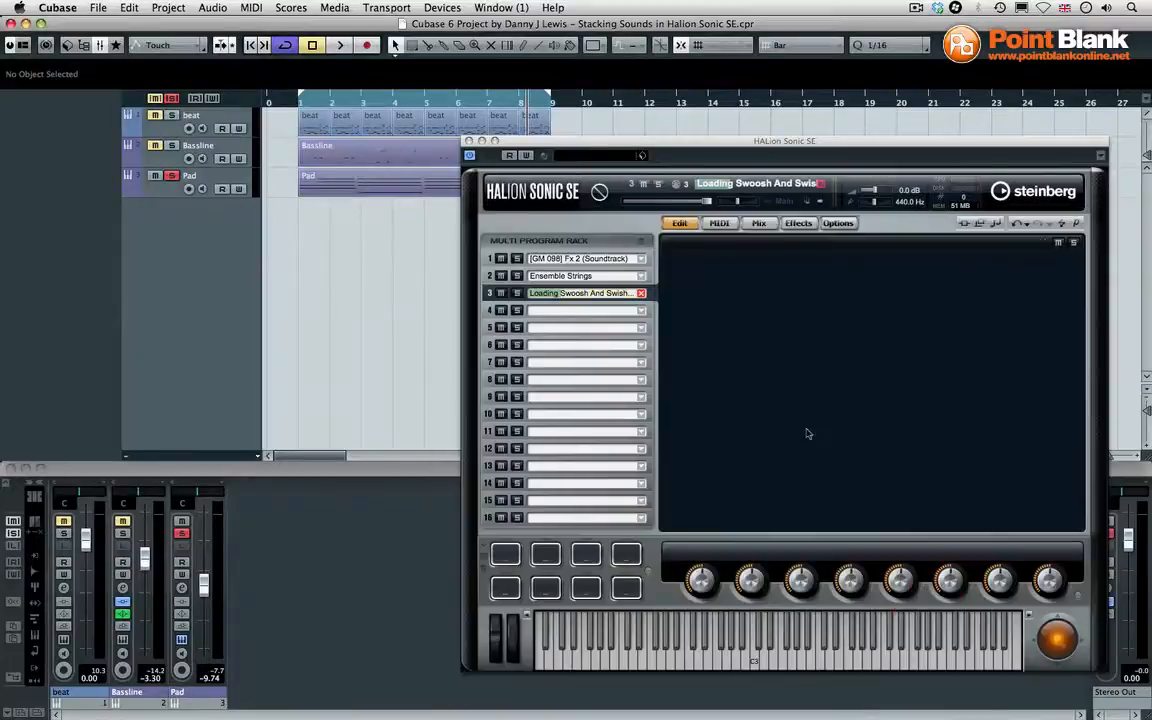
Assign the swoosh layer in slot 3 to MIDI channel 1 and lower its mix fader
left_click(720, 222)
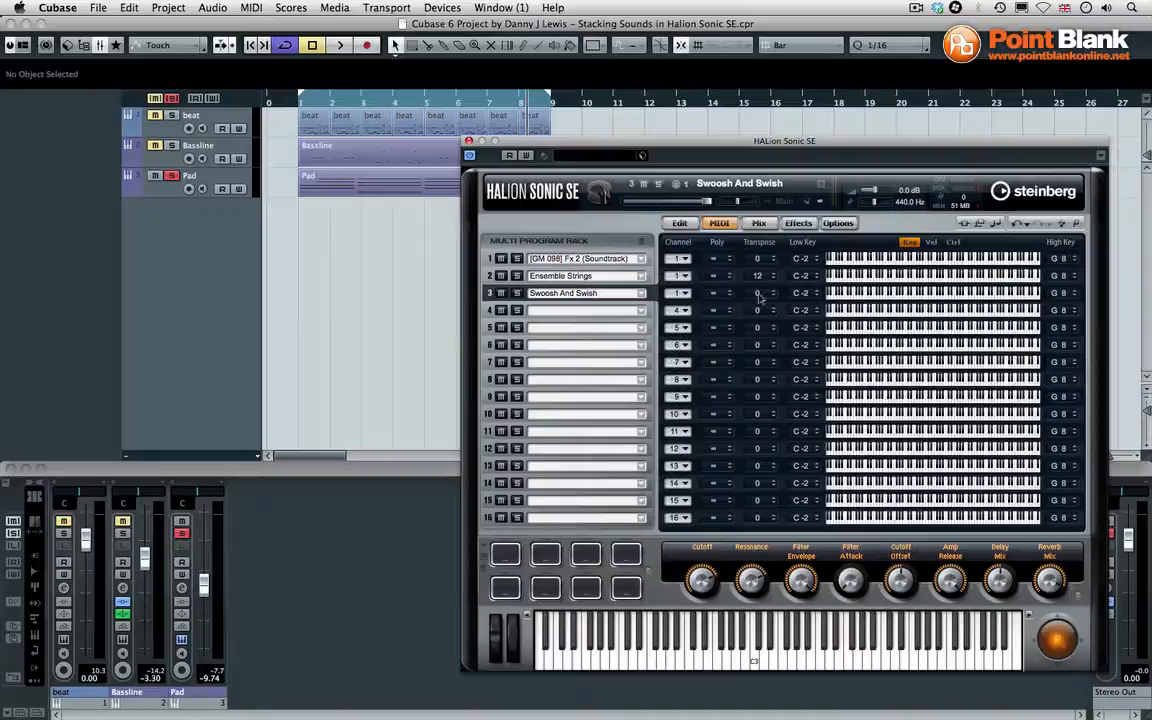
mouse_move(756, 308)
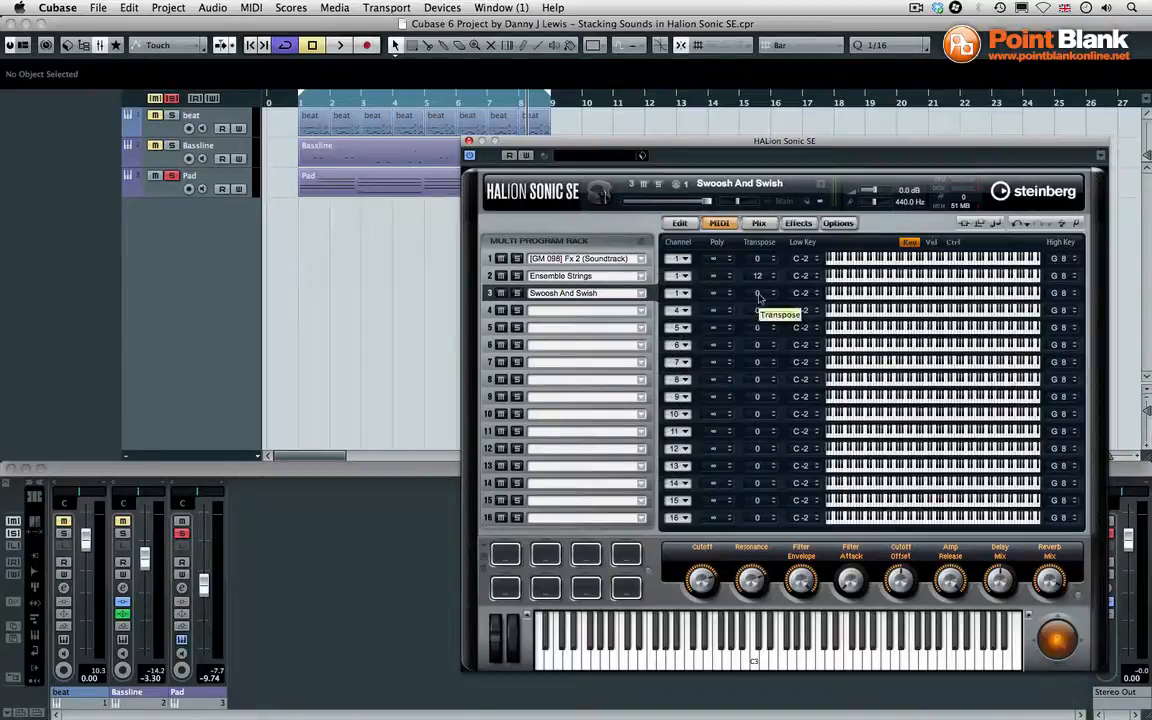
left_click(340, 44)
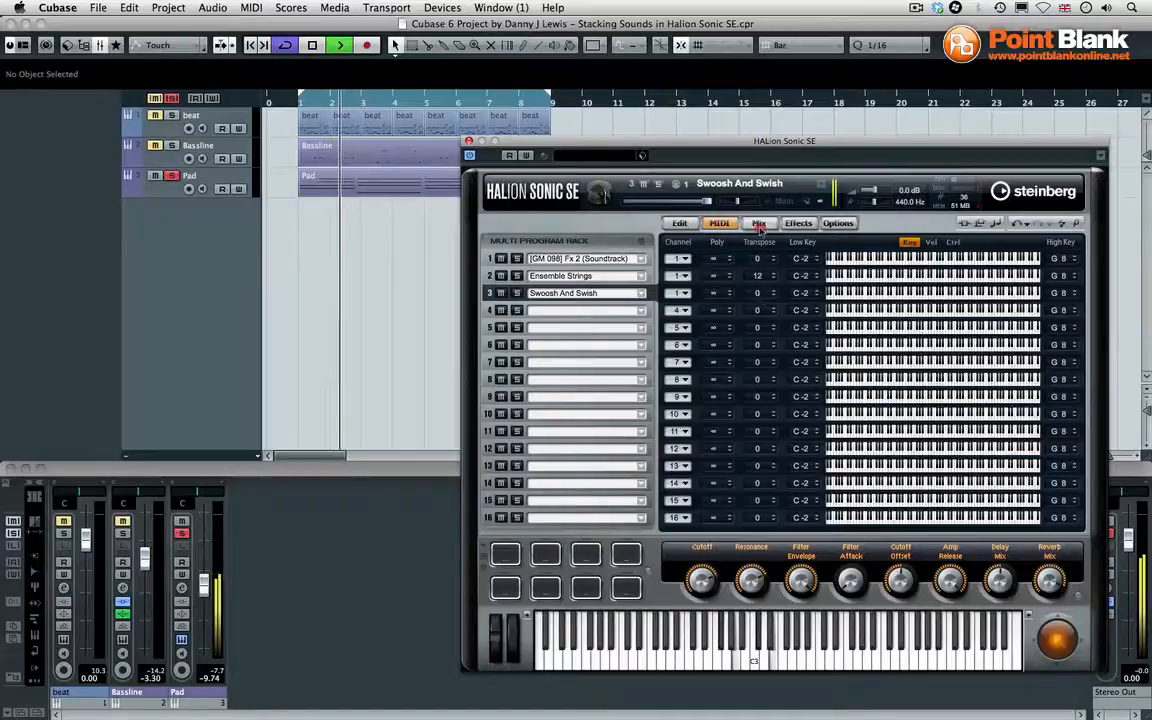
left_click(760, 224)
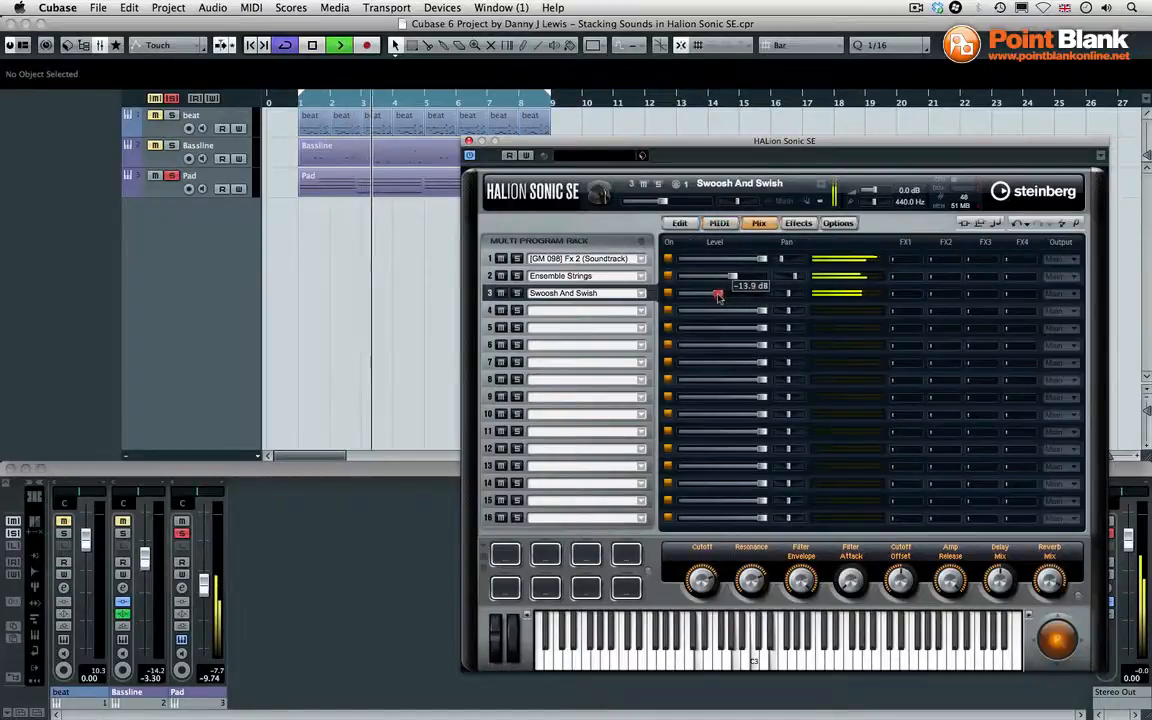
left_click_drag(718, 292, 716, 296)
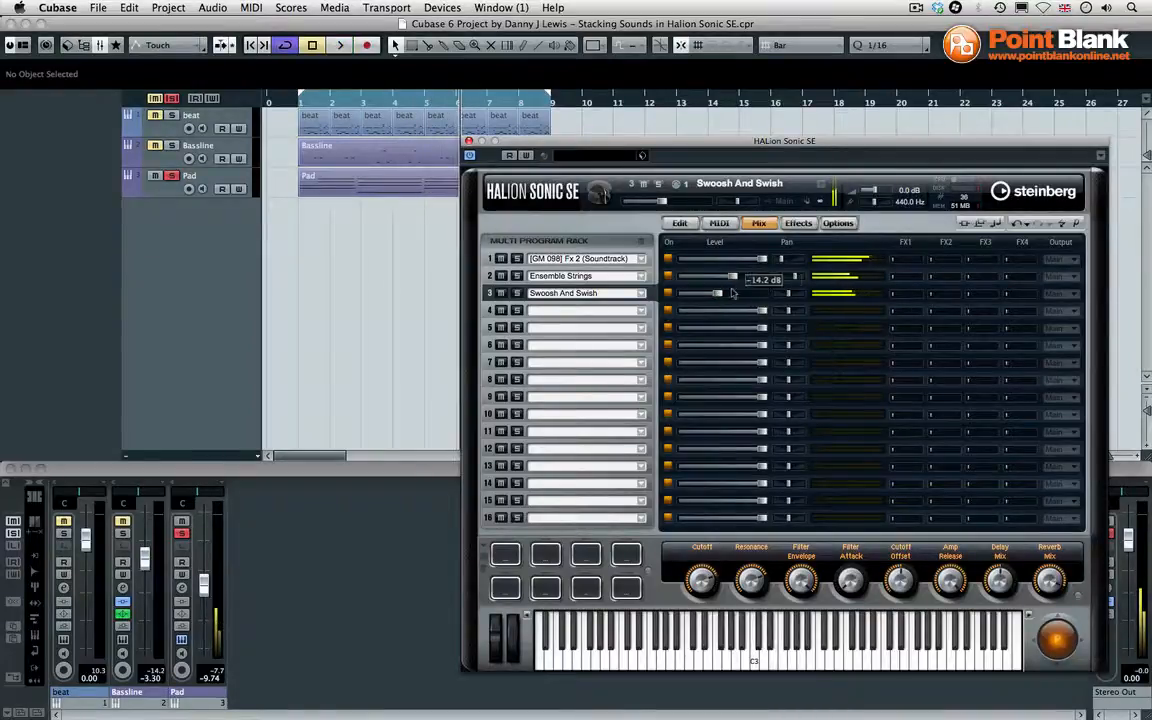
Return to the MIDI page and confirm slot 3's channel setting for the swoosh layer
left_click(720, 224)
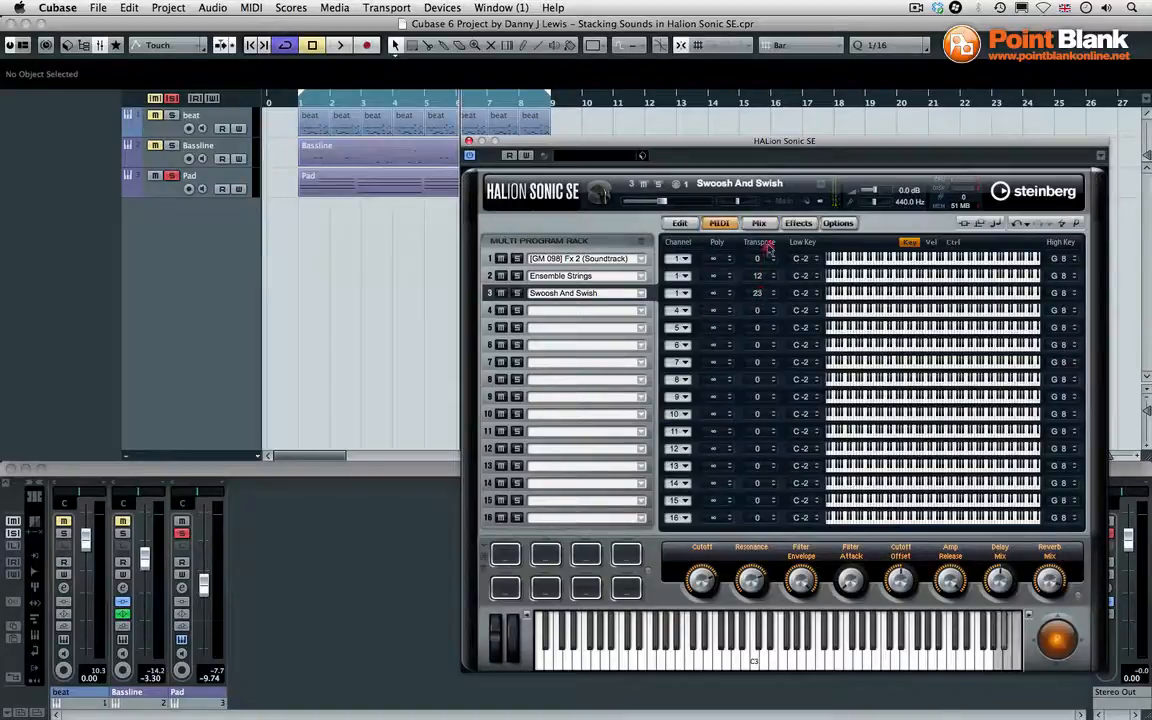
left_click(770, 290)
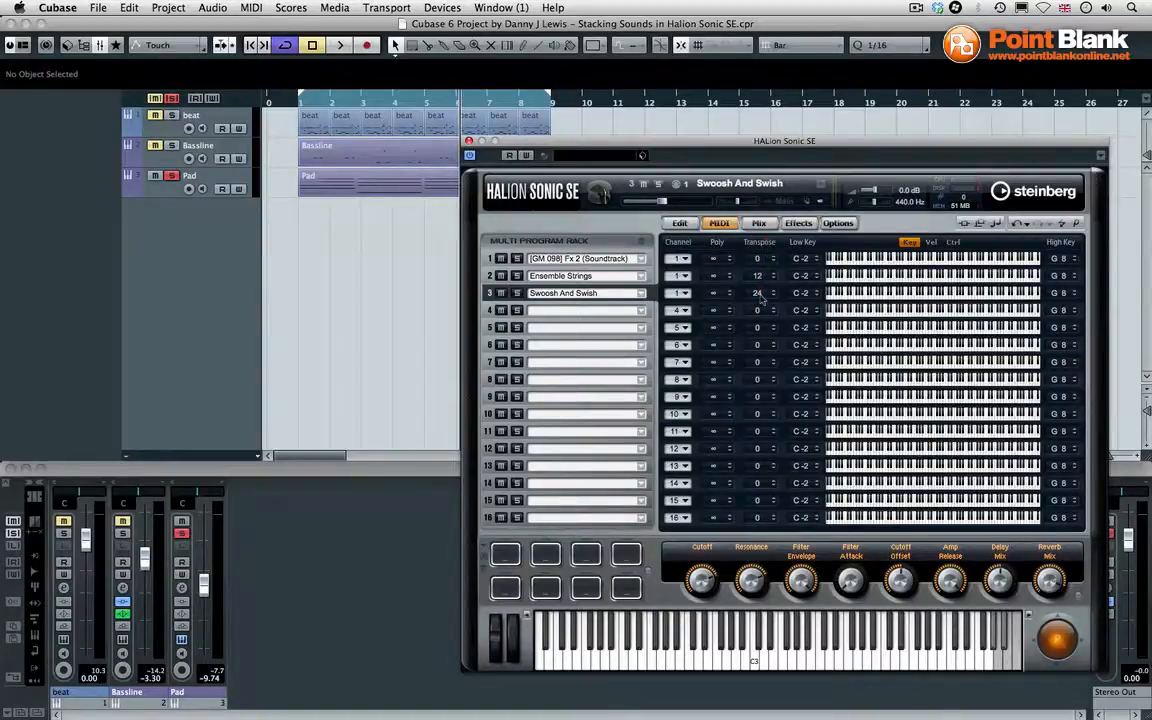
left_click(340, 44)
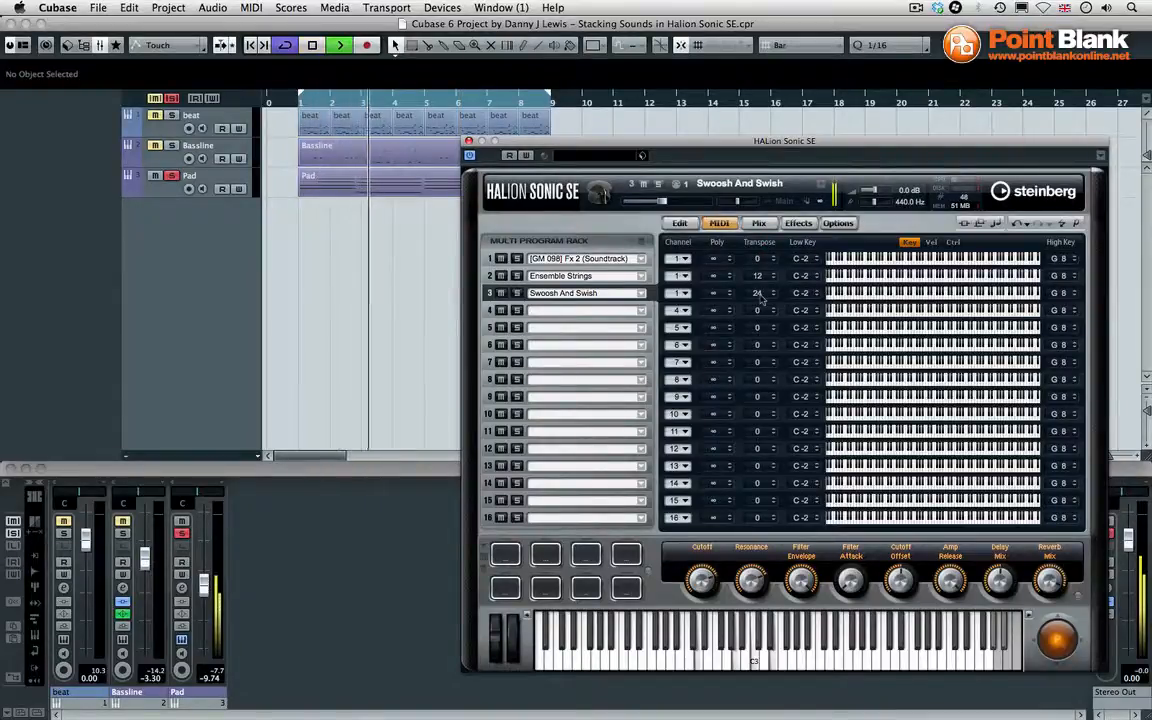
Lengthen the Amplifier Release on the Swoosh And Swish layer's Edit page
left_click(680, 224)
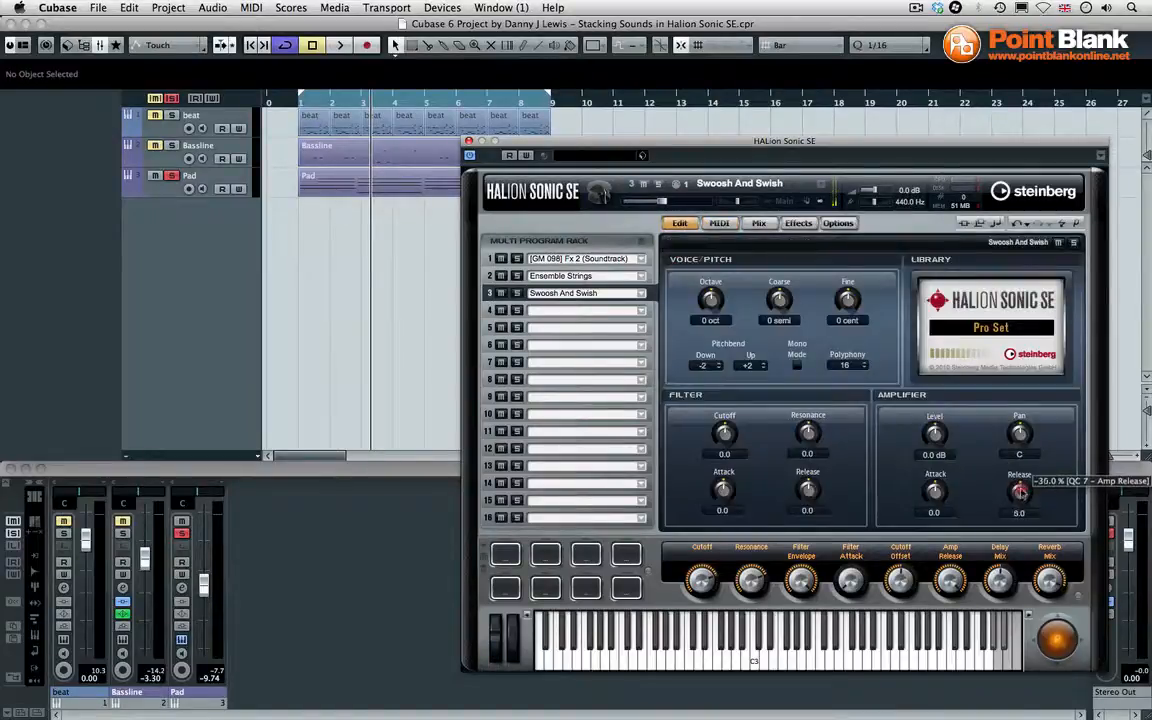
left_click_drag(1020, 490, 1020, 460)
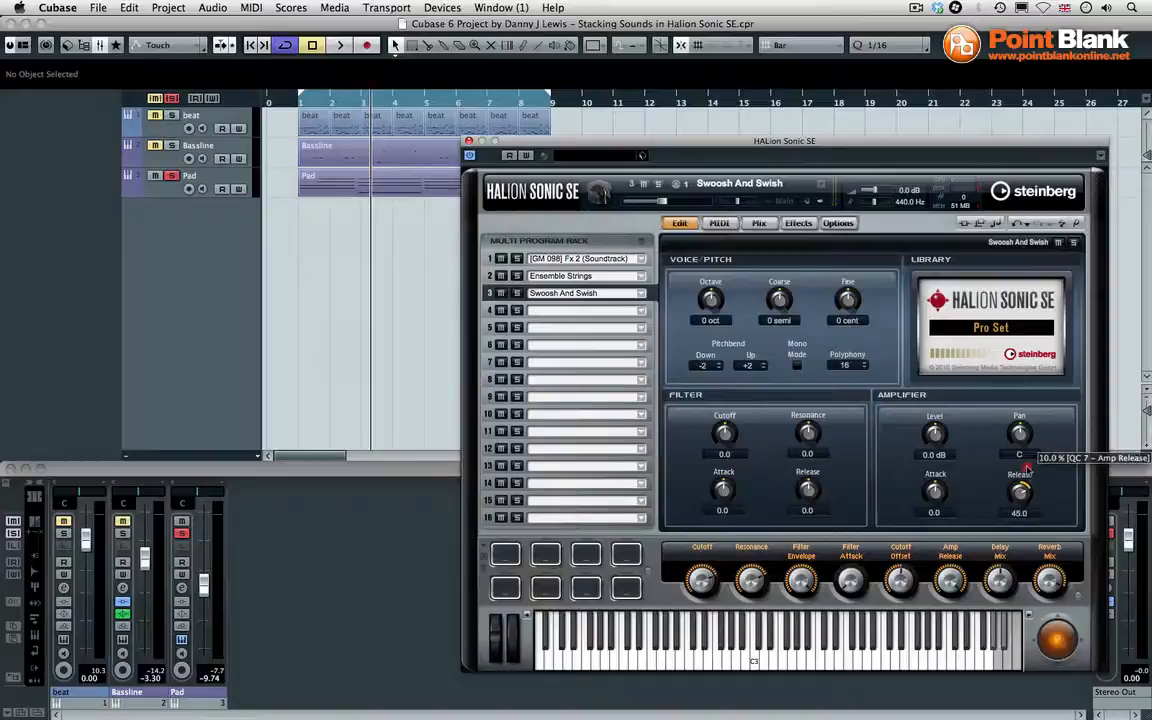
left_click_drag(1020, 490, 1020, 488)
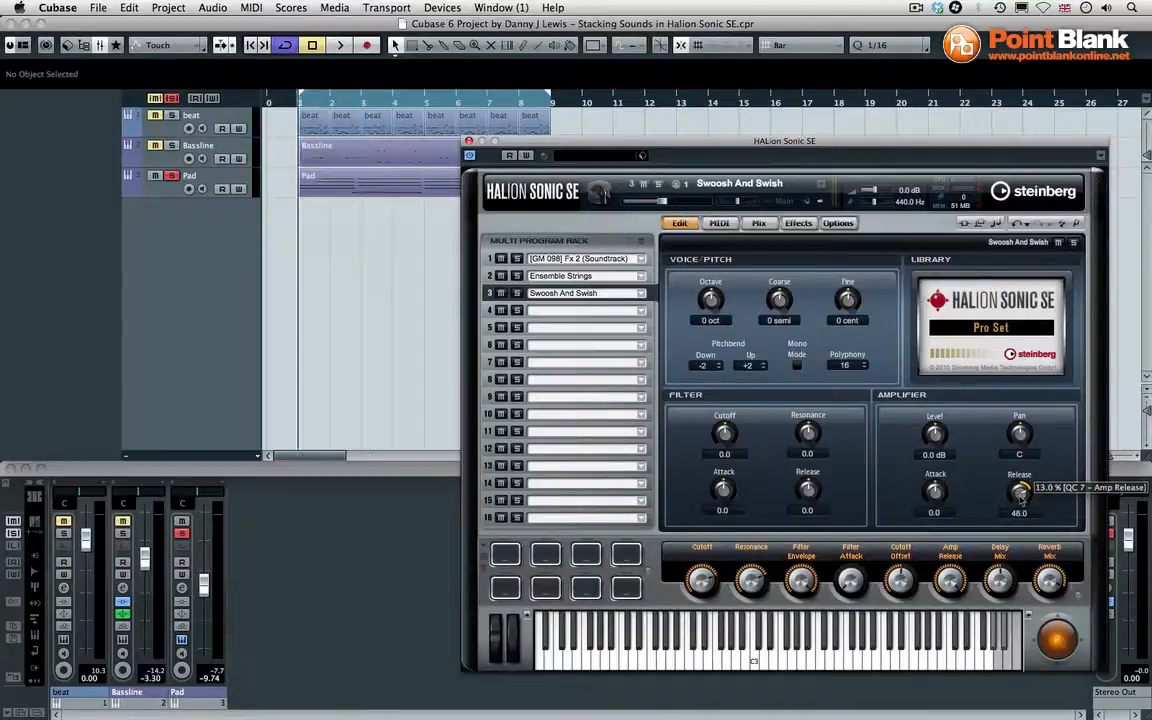
left_click(340, 44)
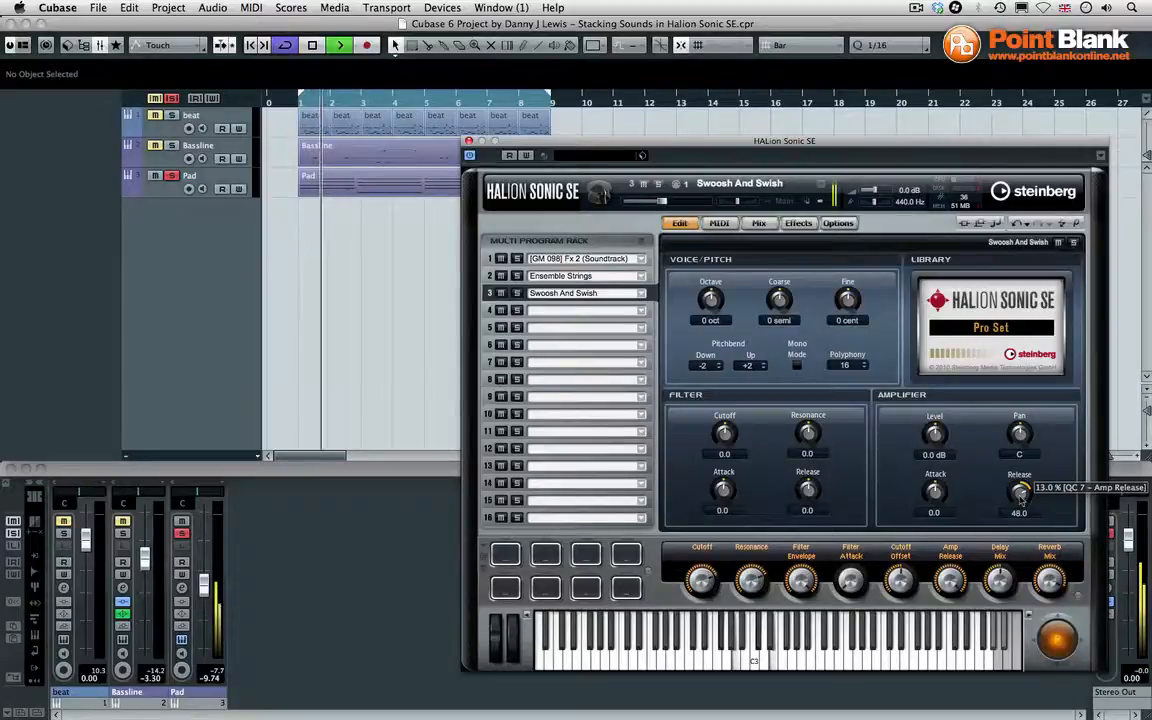
left_click_drag(1020, 490, 1022, 482)
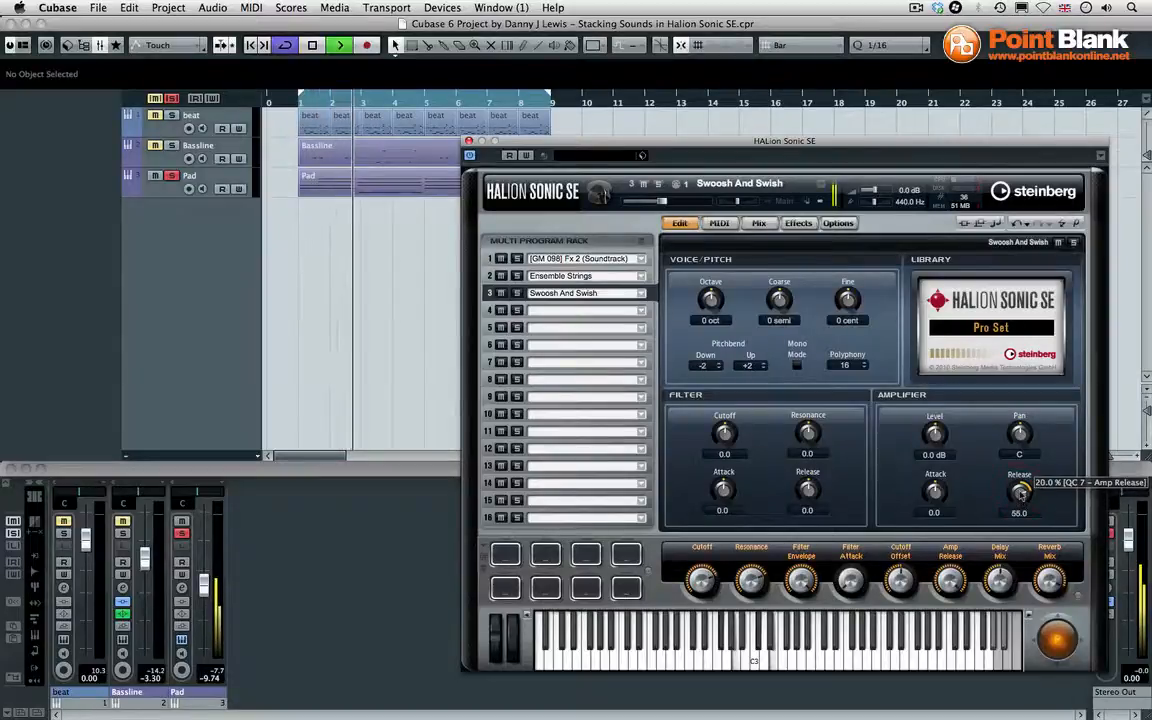
left_click_drag(1018, 490, 1018, 476)
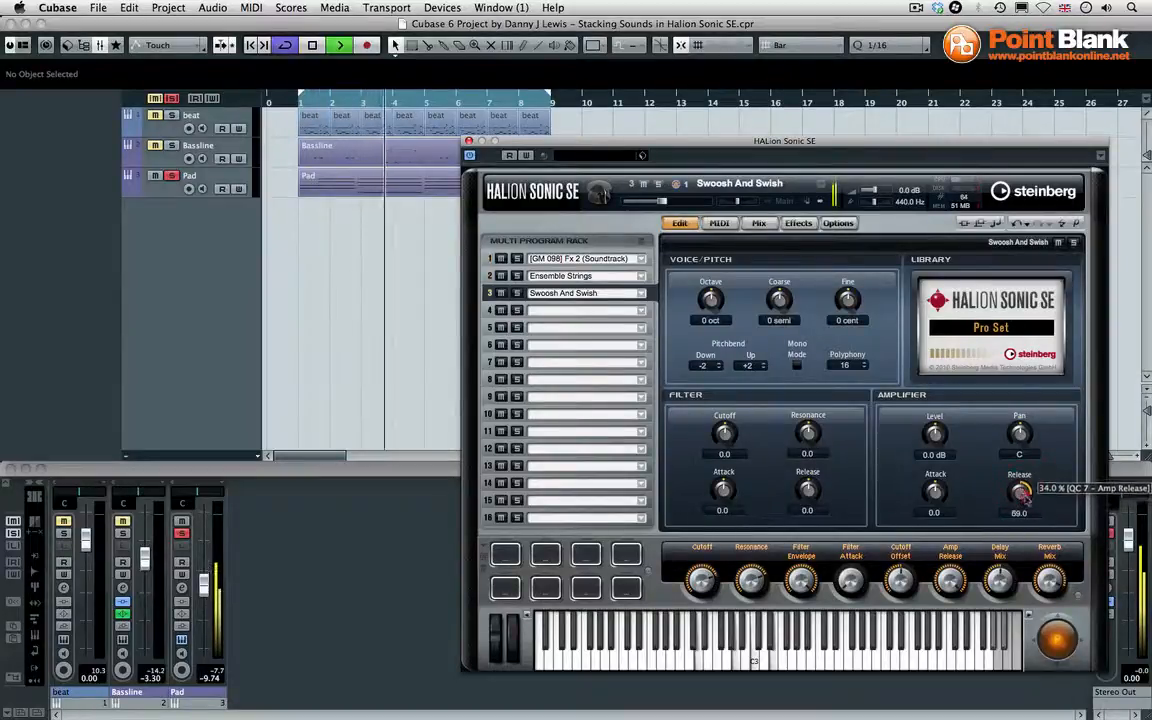
left_click_drag(1020, 490, 1020, 486)
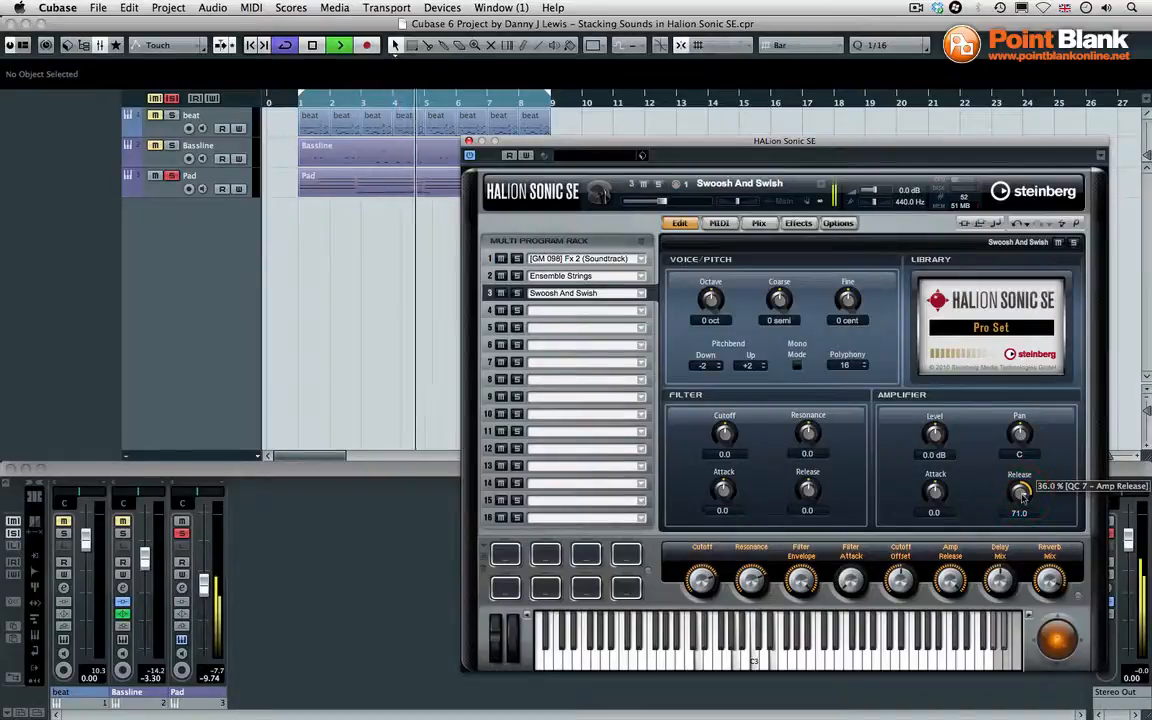
left_click_drag(1020, 490, 1020, 480)
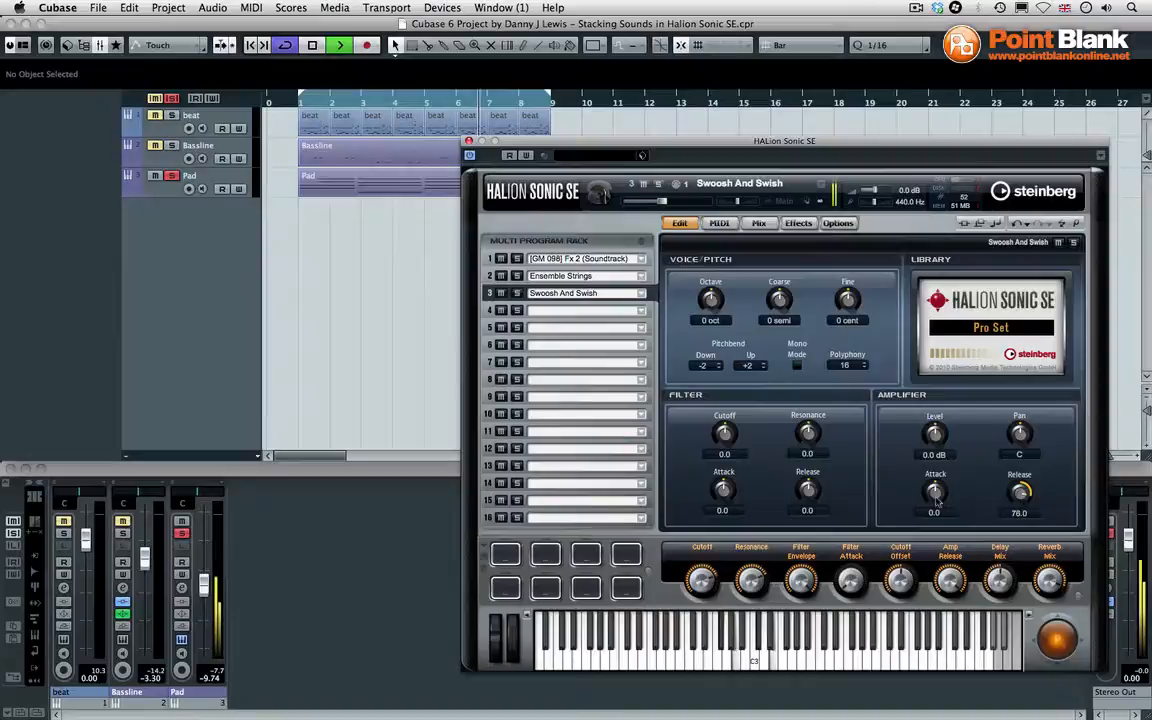
left_click_drag(934, 490, 934, 470)
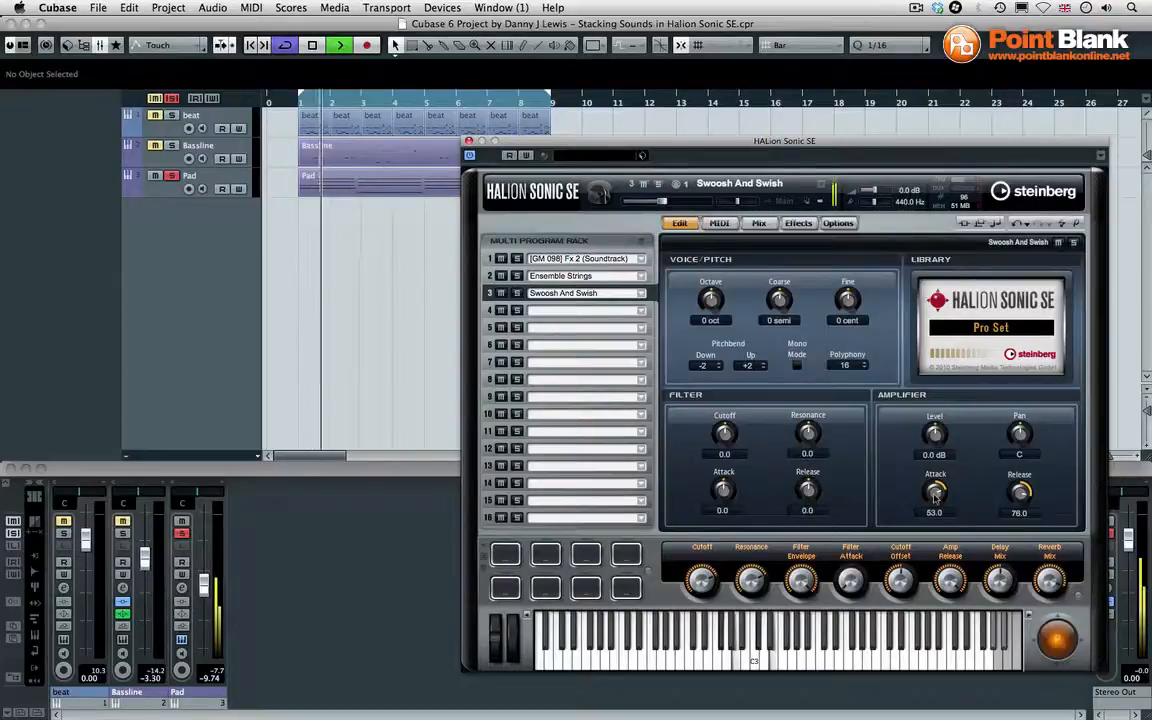
Pull slot 3's swoosh level fader further down on the Mix page
left_click(760, 224)
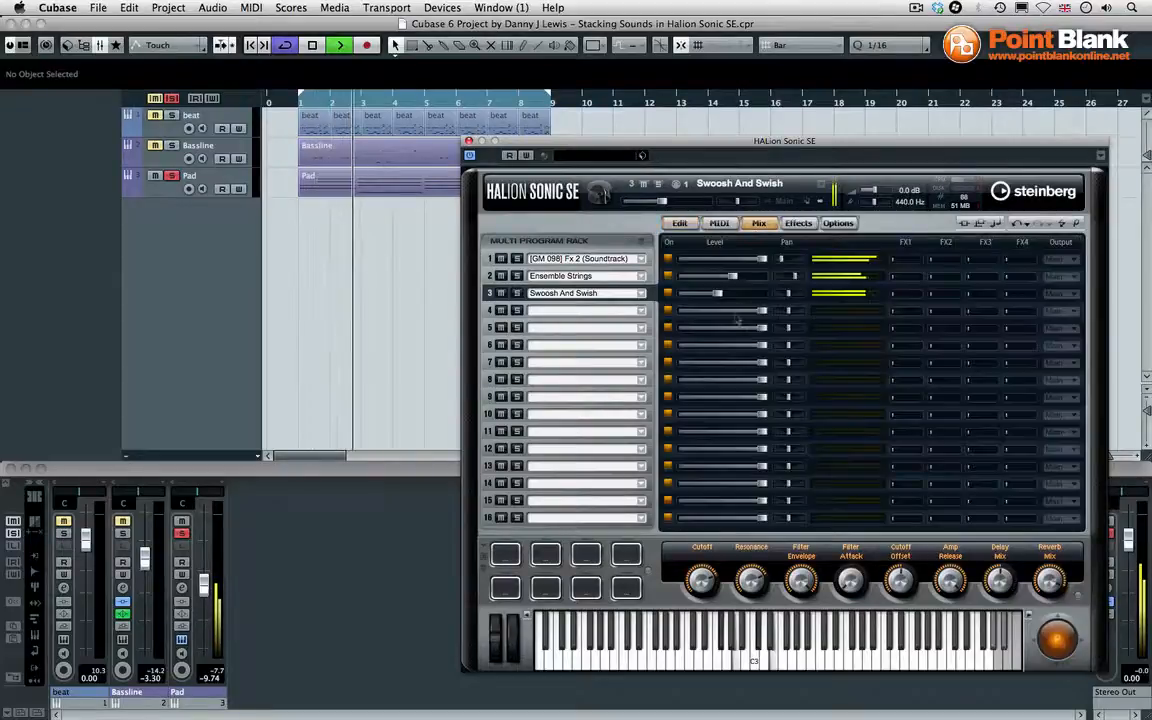
left_click_drag(720, 292, 704, 298)
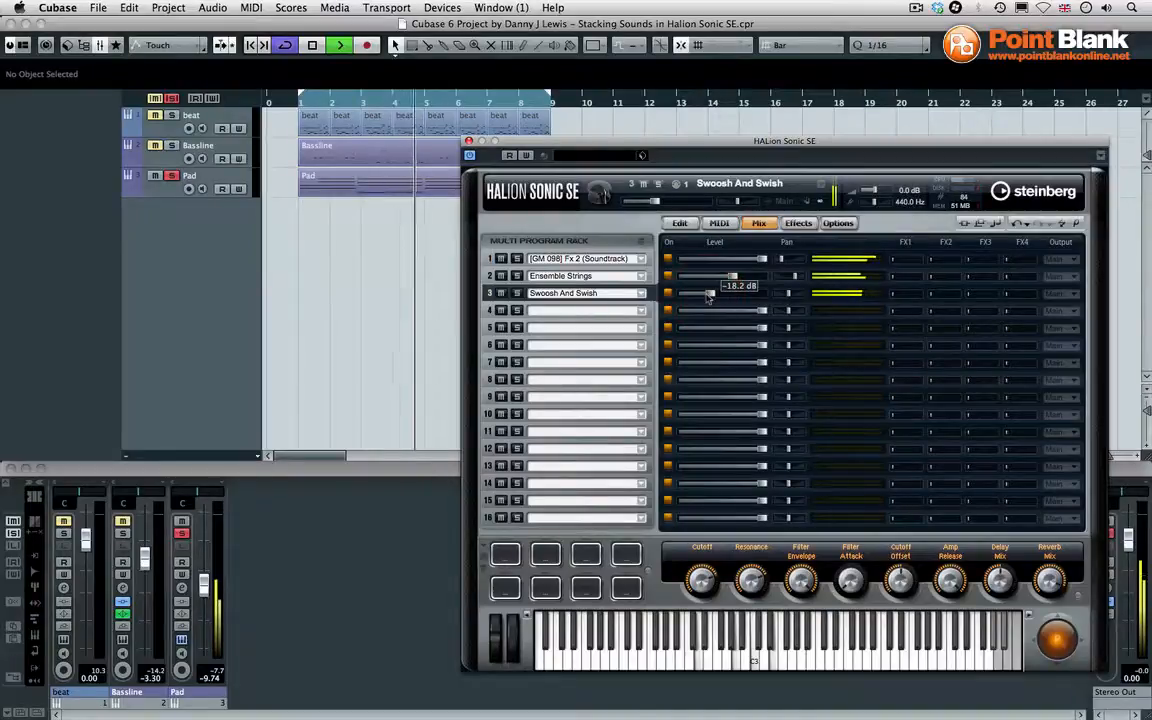
left_click_drag(710, 292, 702, 292)
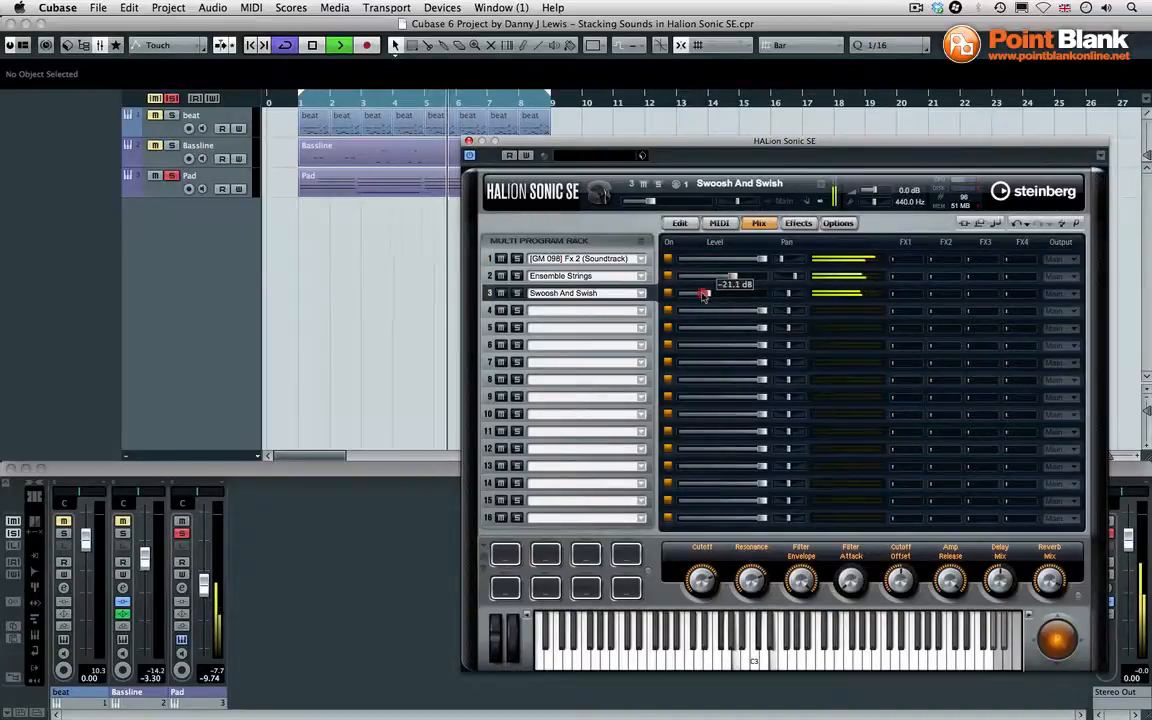
left_click_drag(704, 292, 708, 292)
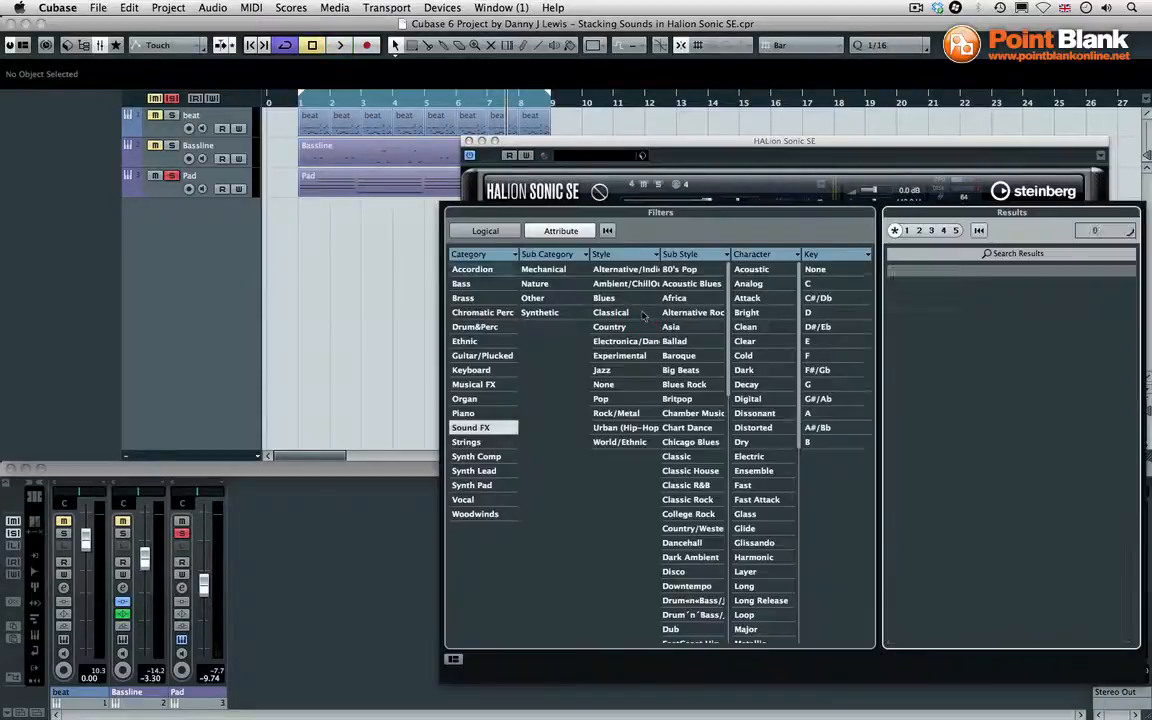
Load Shimmering Arp from the Synth Comp category into slot 4 and show the MIDI page
left_click(470, 428)
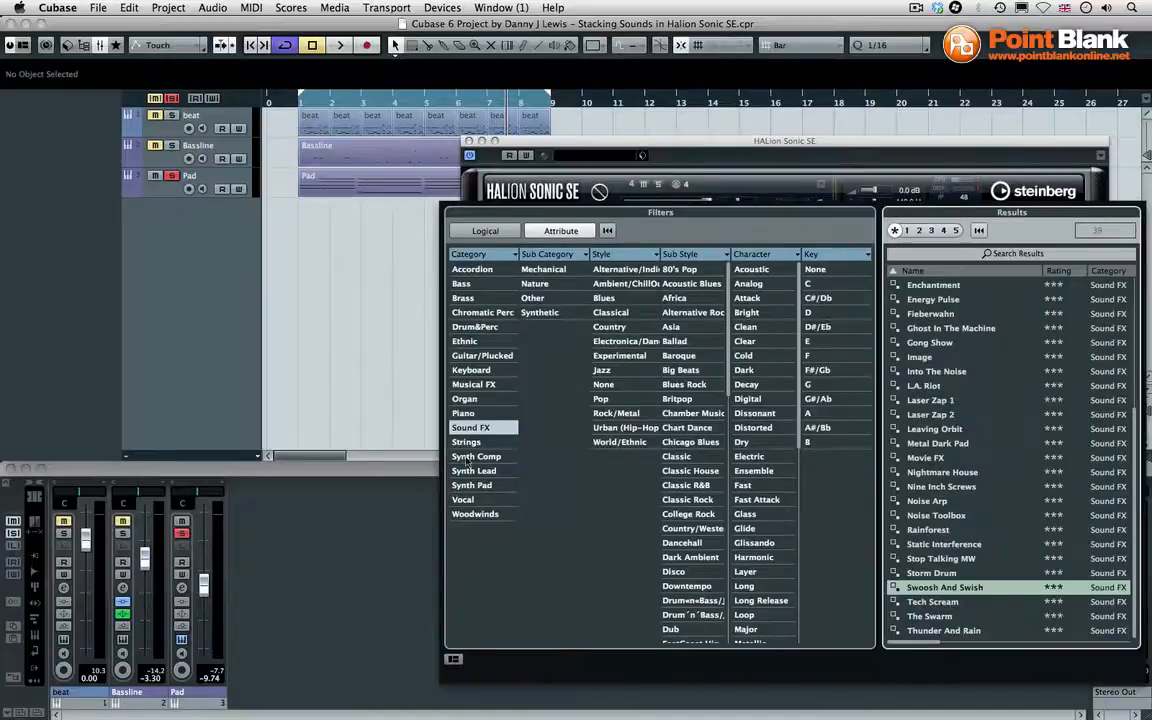
left_click(476, 456)
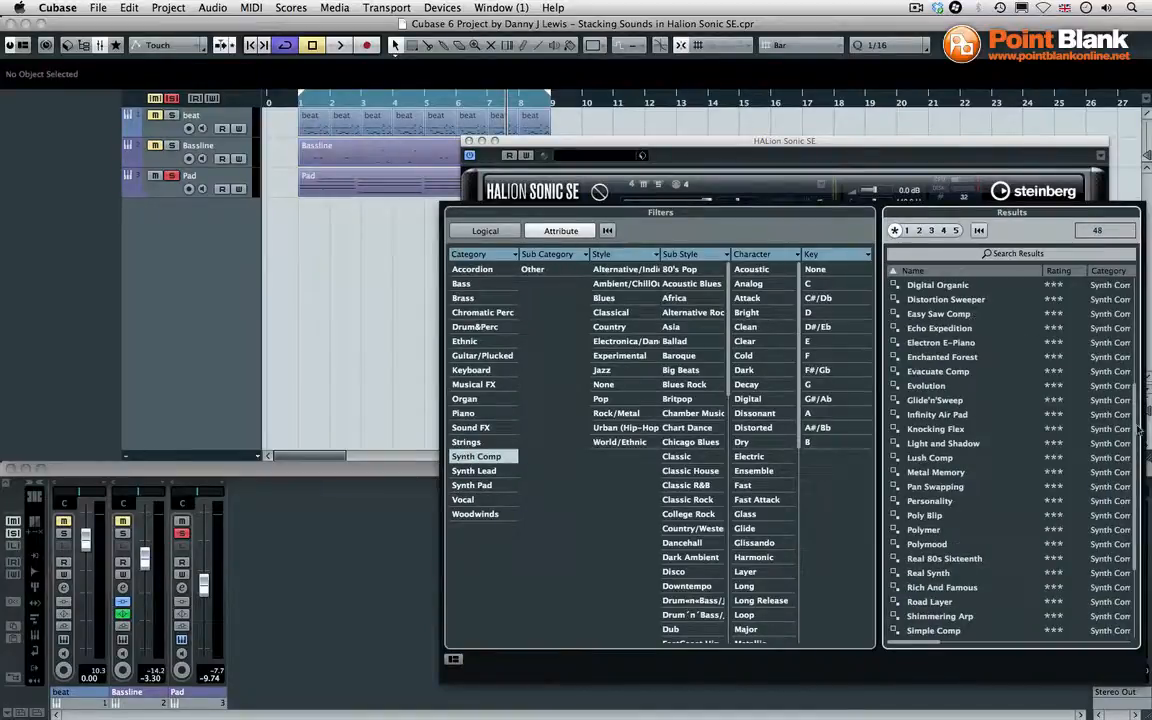
scroll("down", 3)
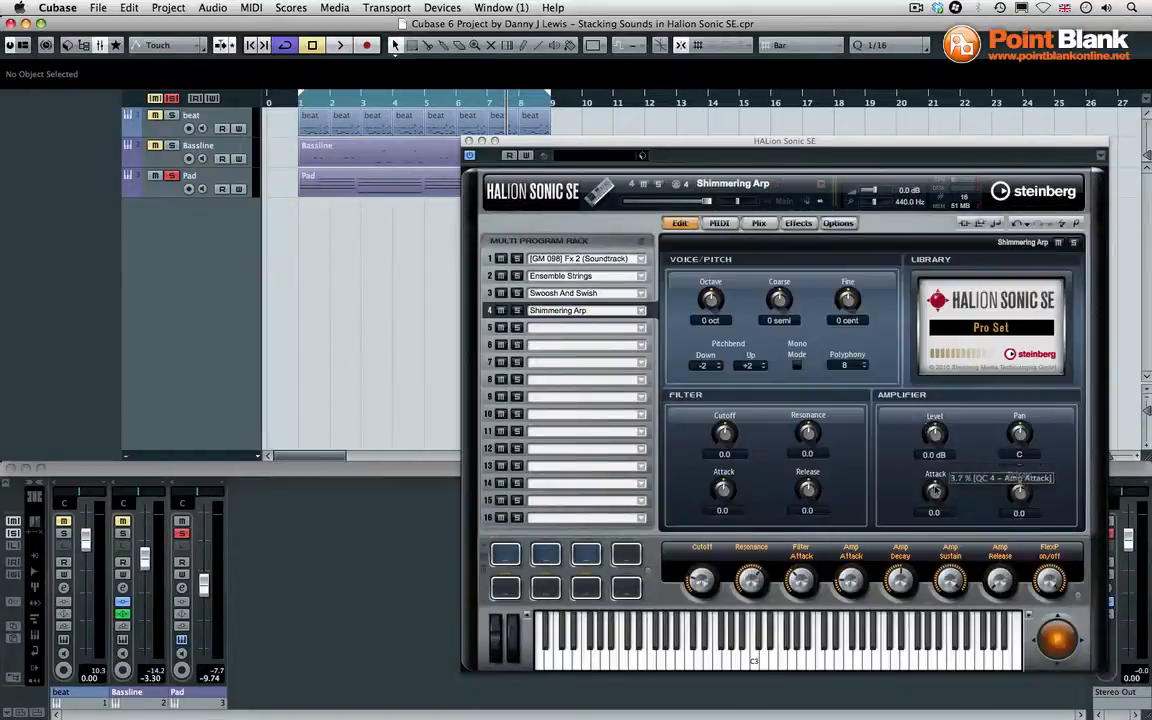
left_click(720, 224)
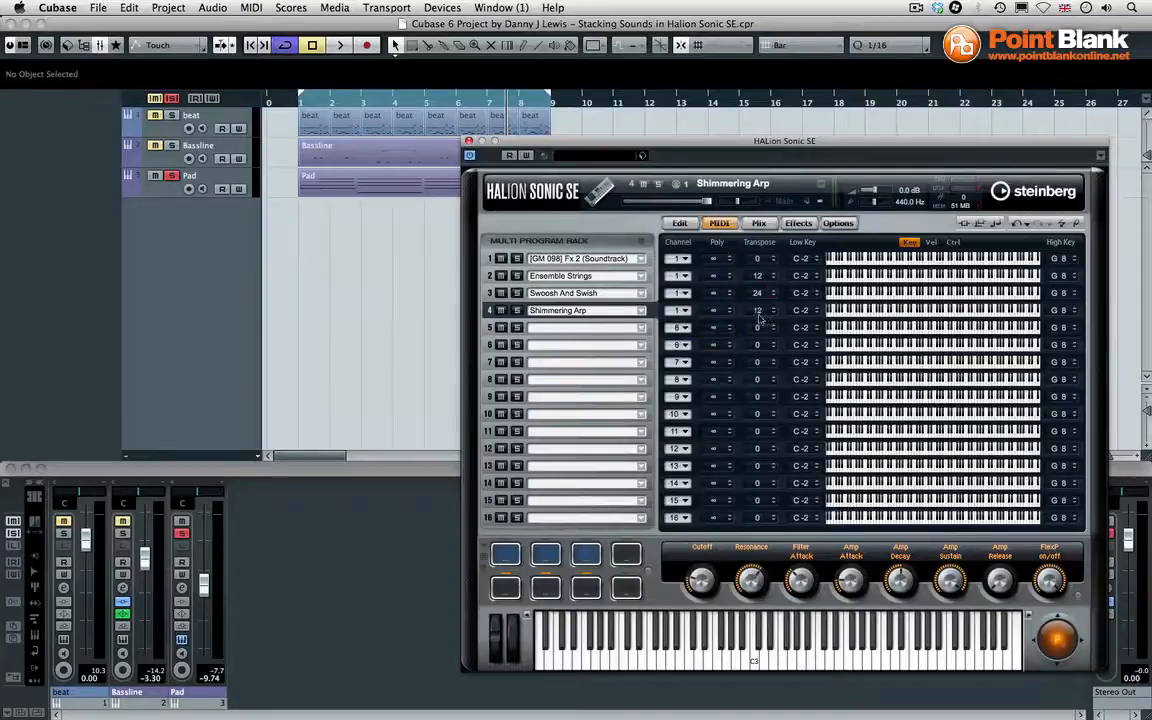
Drag slot 4's Shimmering Arp fader down in several passes so it sits under the pad and strings
left_click(760, 224)
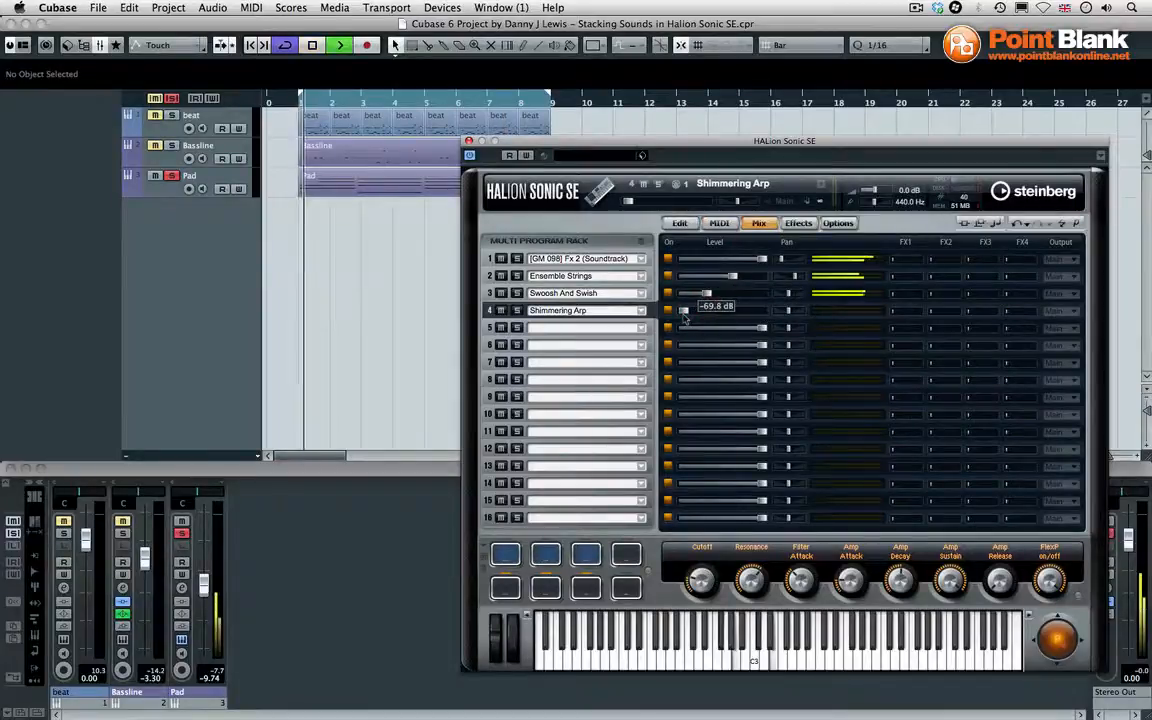
left_click_drag(684, 312, 704, 312)
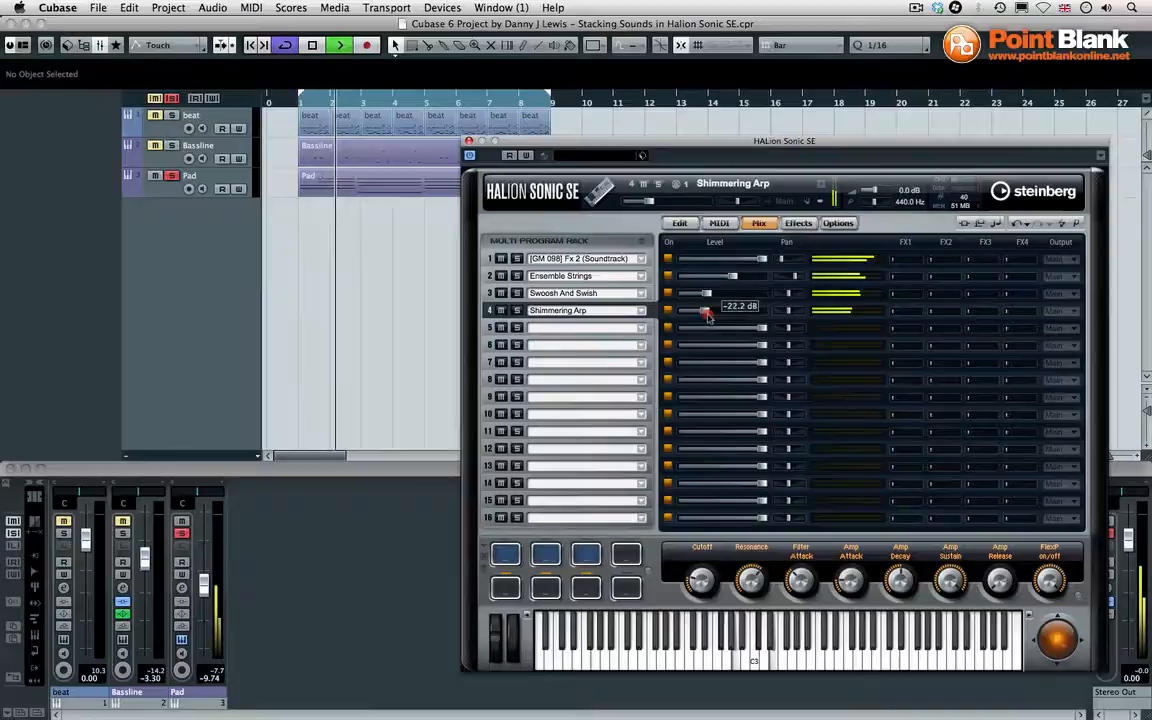
left_click_drag(704, 312, 720, 312)
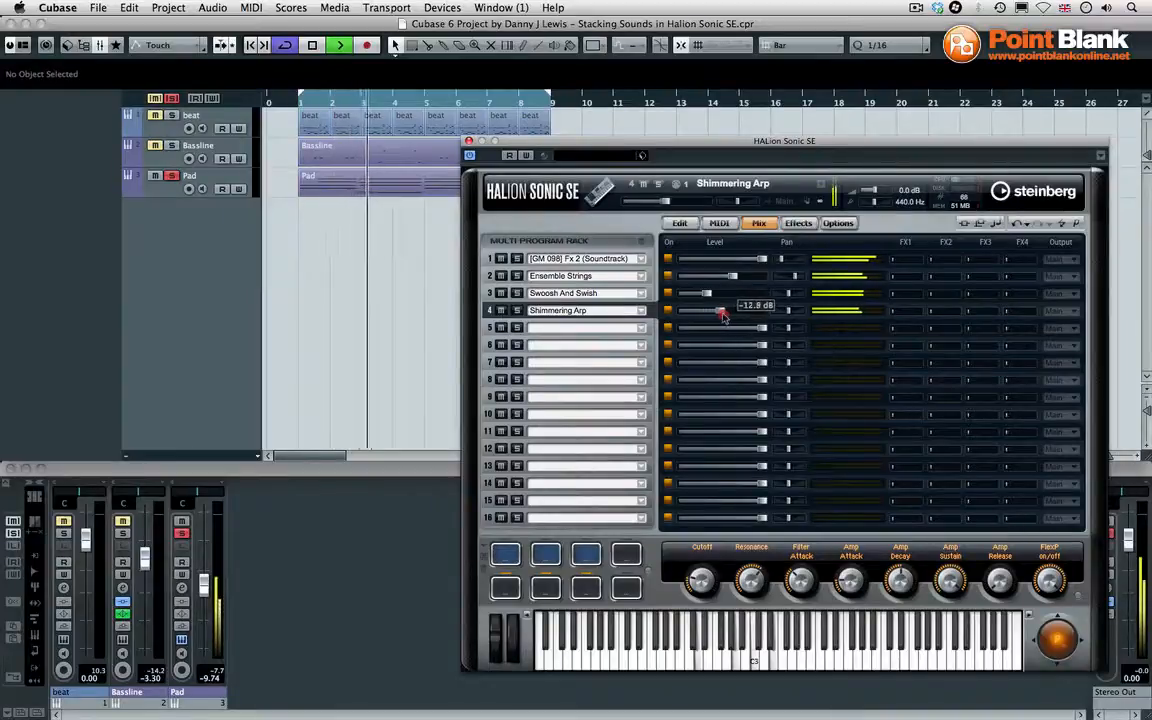
left_click_drag(716, 314, 728, 314)
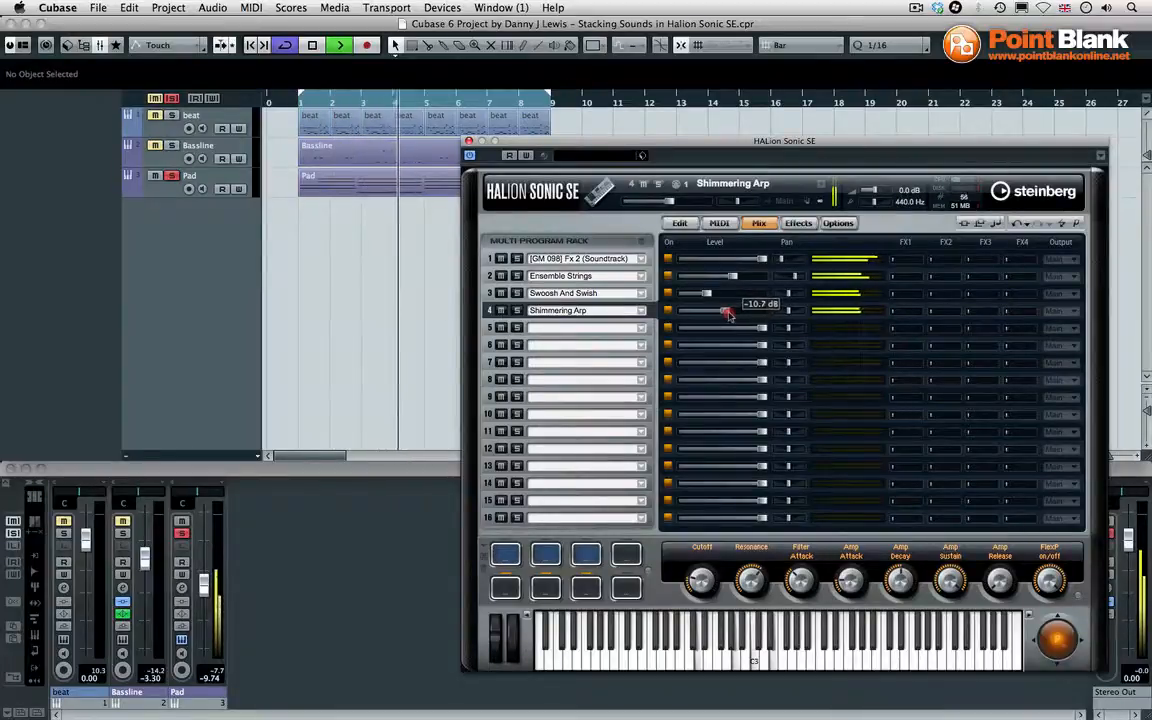
left_click_drag(724, 312, 732, 312)
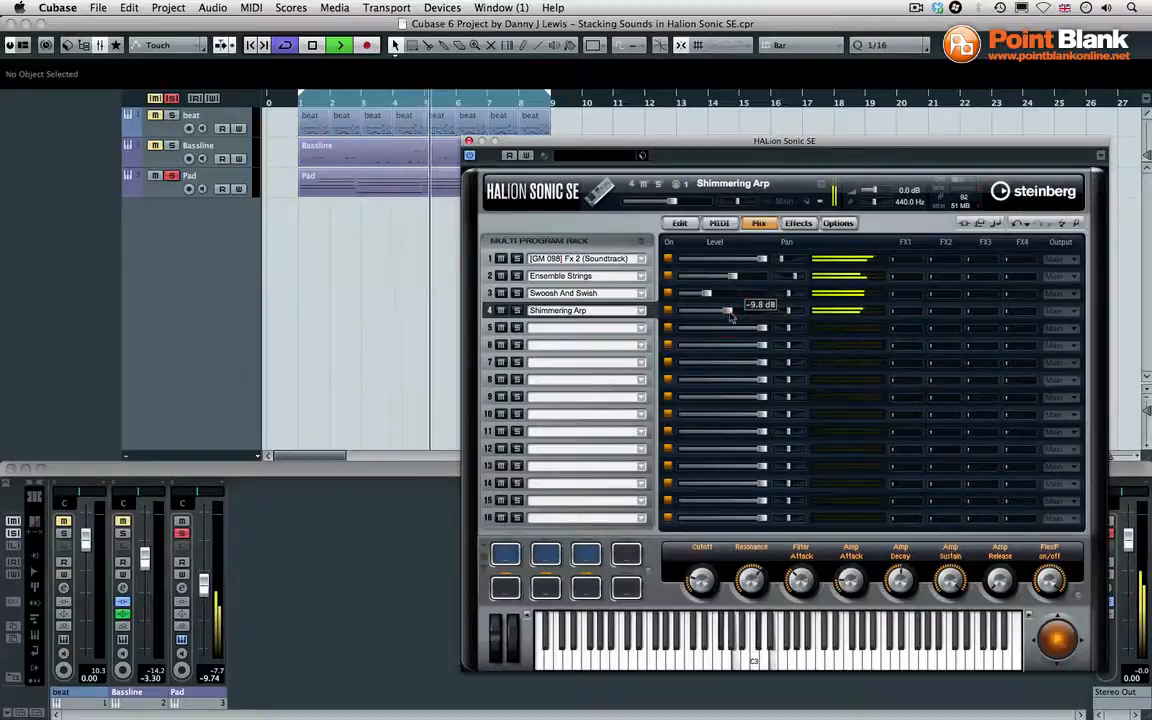
left_click_drag(708, 310, 730, 310)
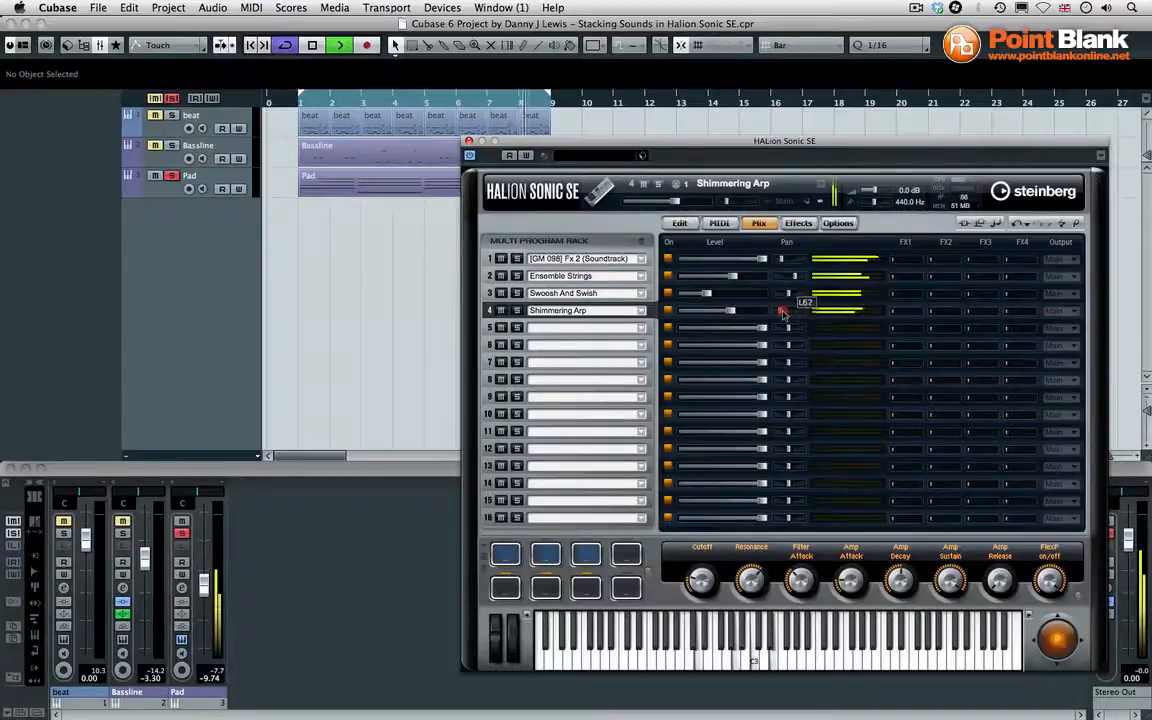
left_click_drag(784, 312, 800, 312)
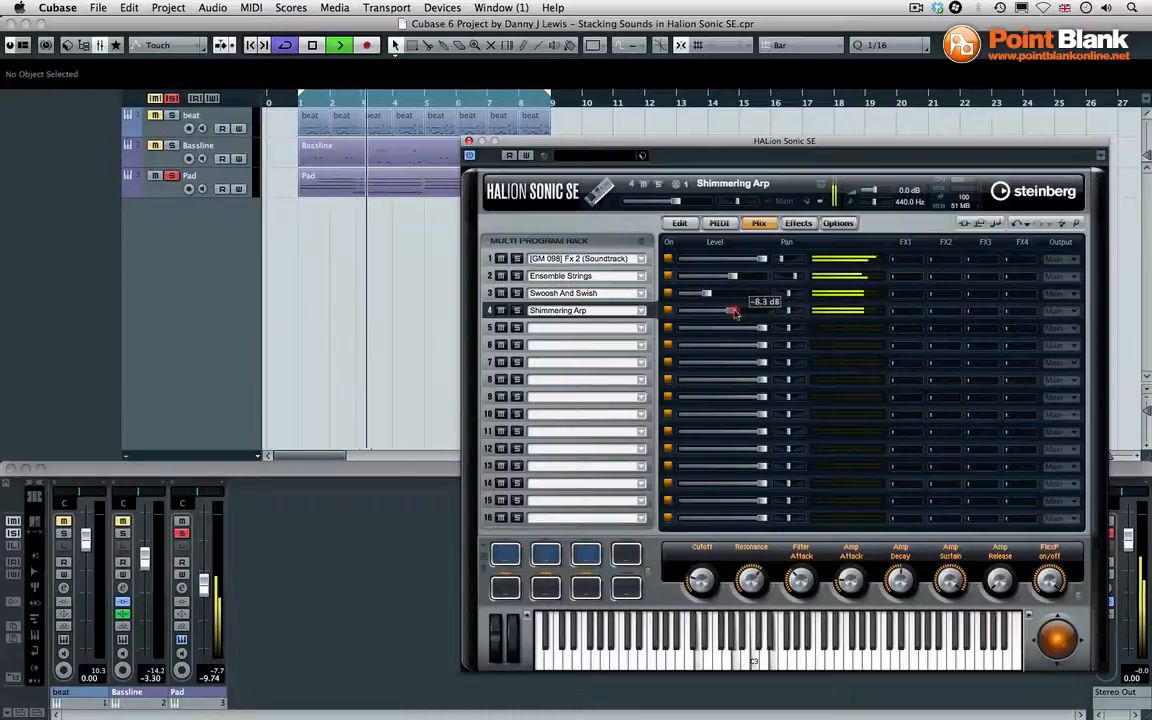
Adjust the Shimmering Arp layer's amplifier release on the Edit page while playback runs
left_click(680, 222)
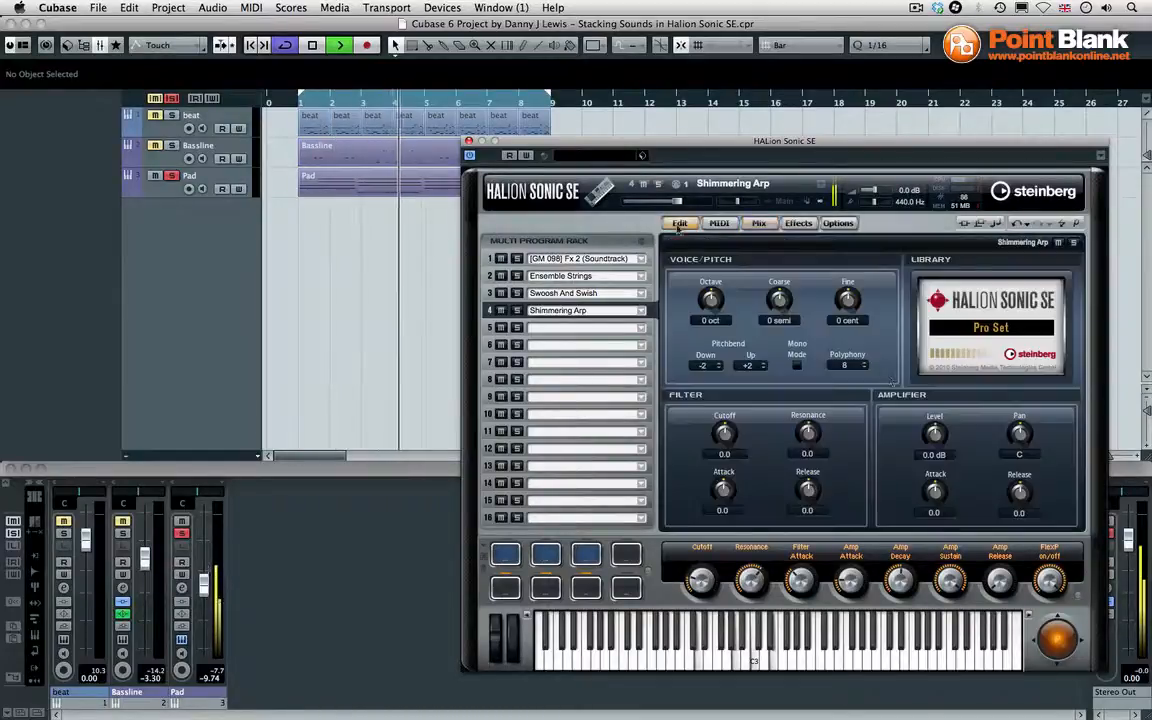
left_click_drag(1020, 490, 1020, 470)
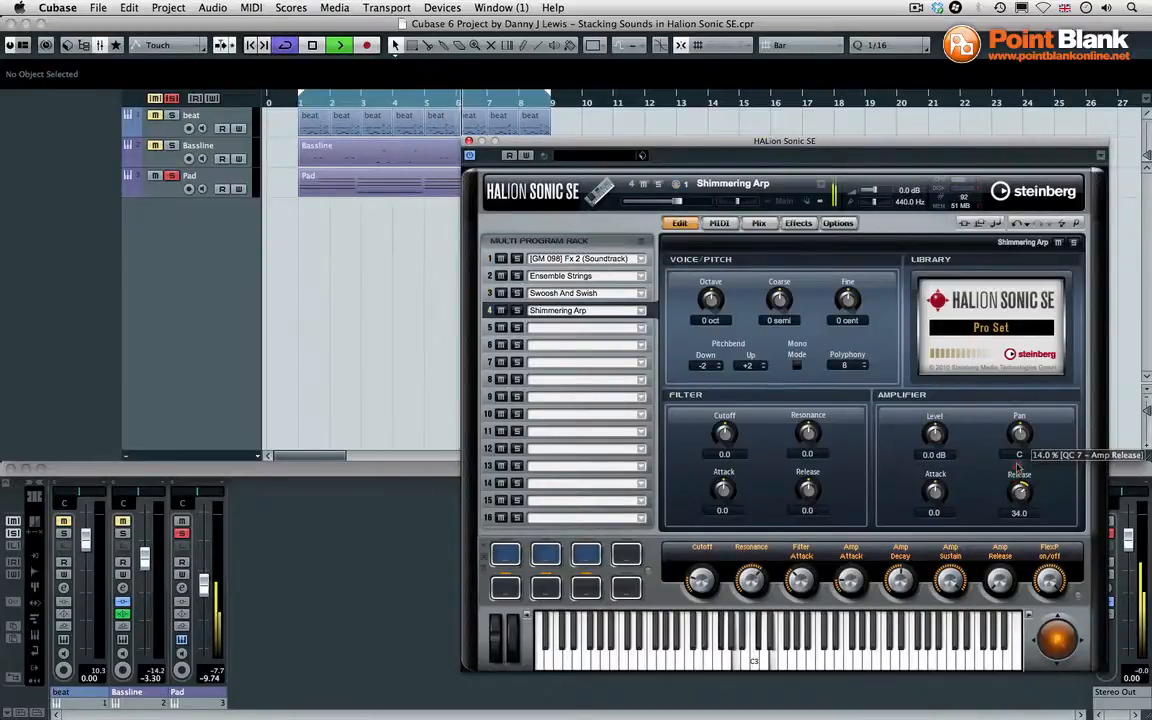
left_click_drag(1020, 490, 1020, 476)
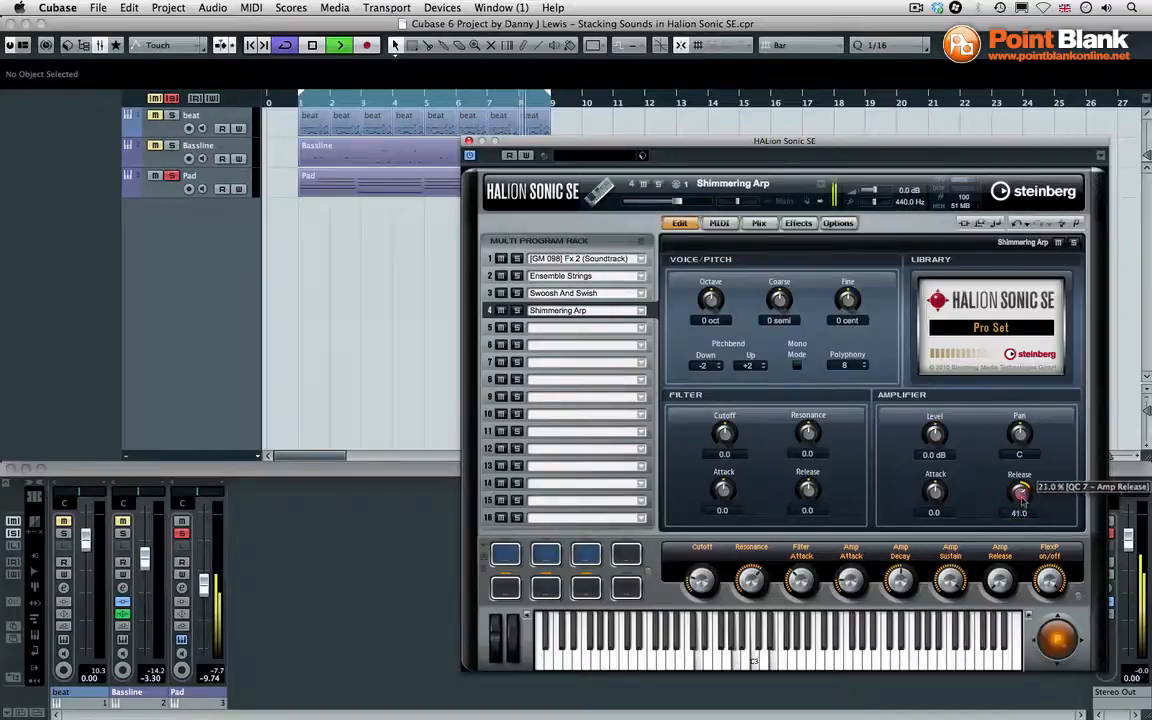
left_click_drag(1020, 490, 1020, 498)
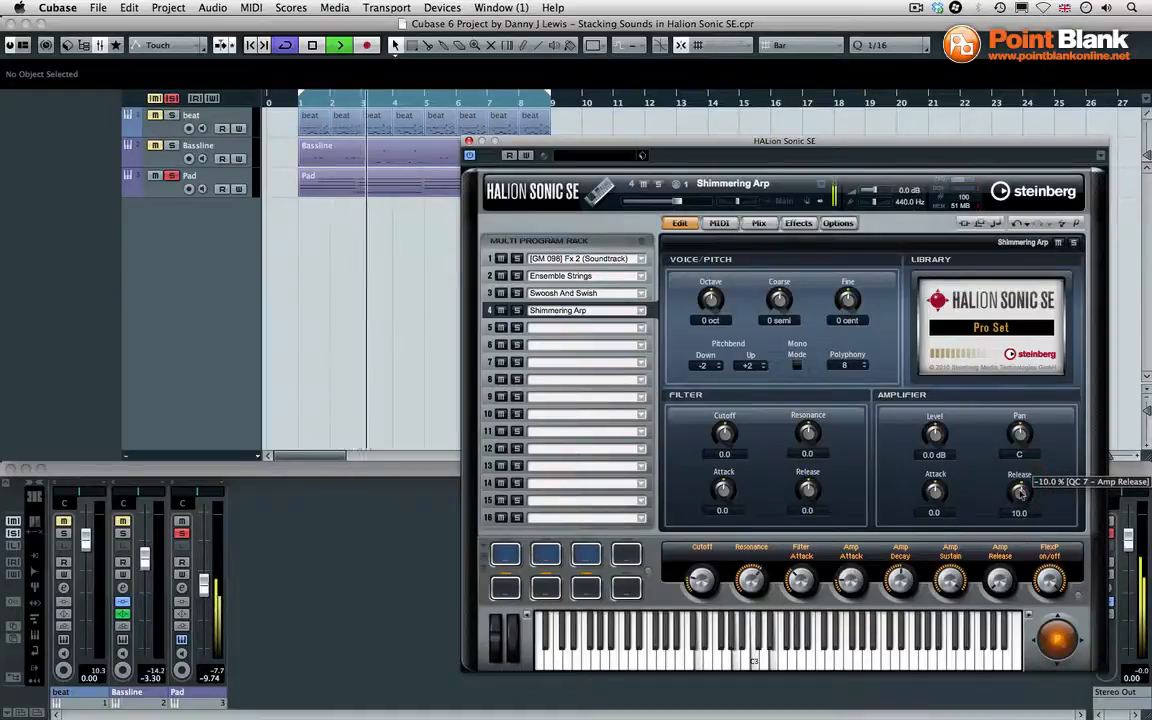
left_click_drag(1020, 490, 1020, 498)
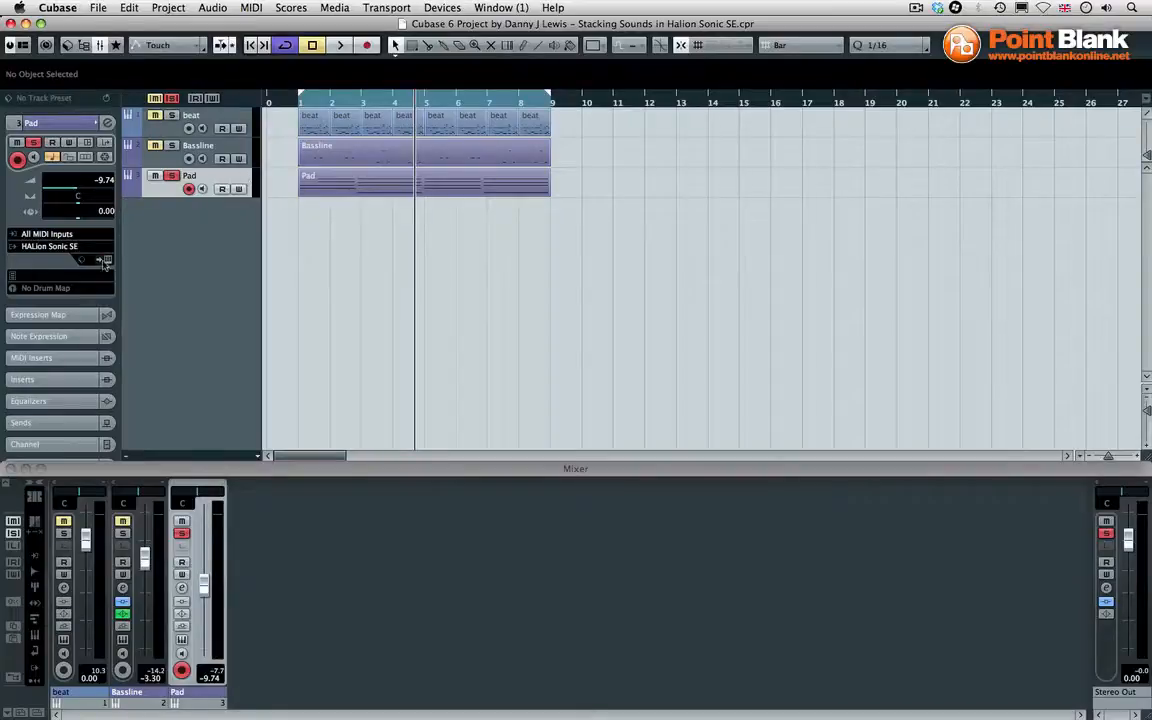
Bring the HALion Sonic SE instrument window back over the project from the track
left_click(98, 260)
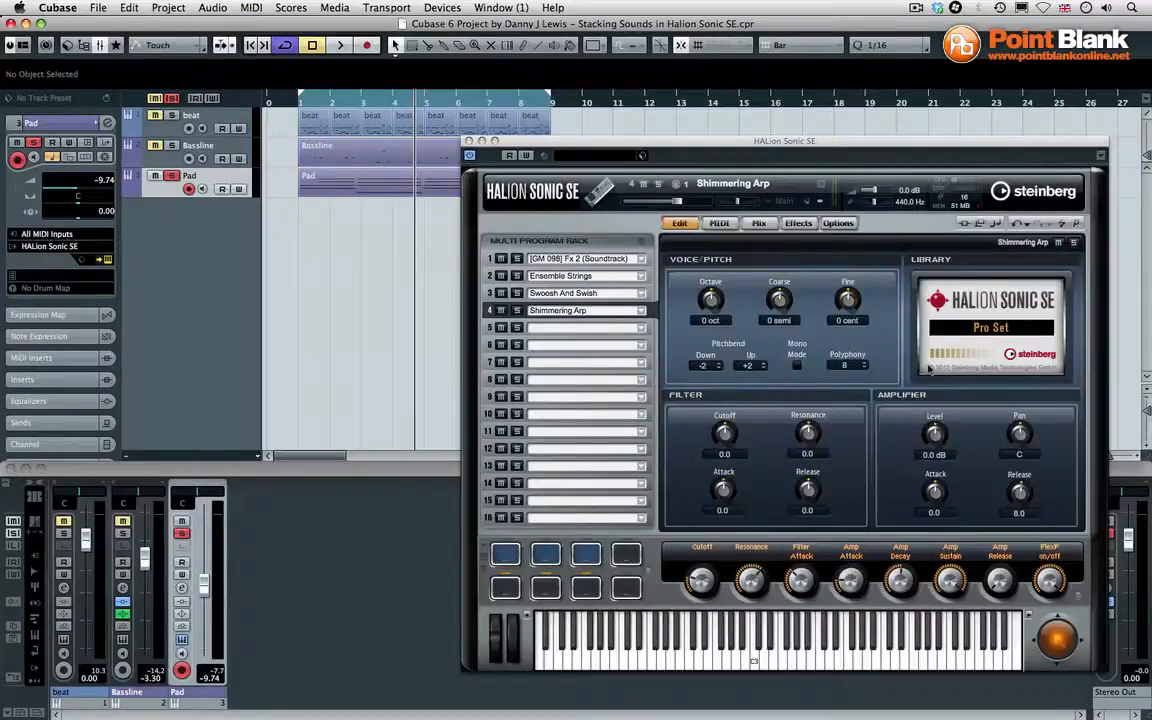